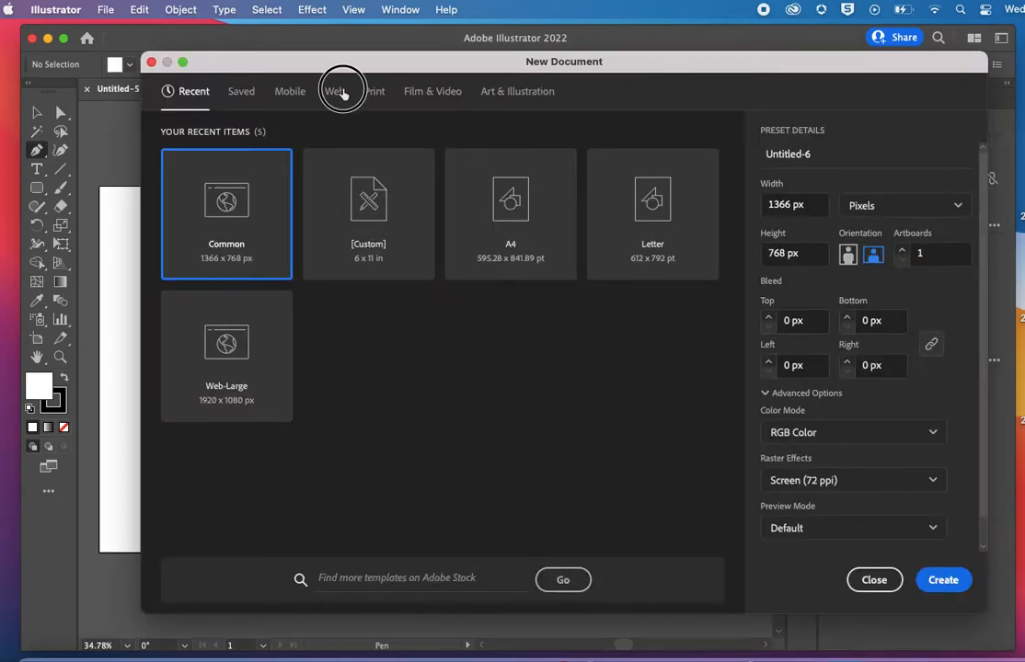
# Step: Create the blank 1366 × 768 px document from the New Document dialog
pyautogui.click(943, 580)
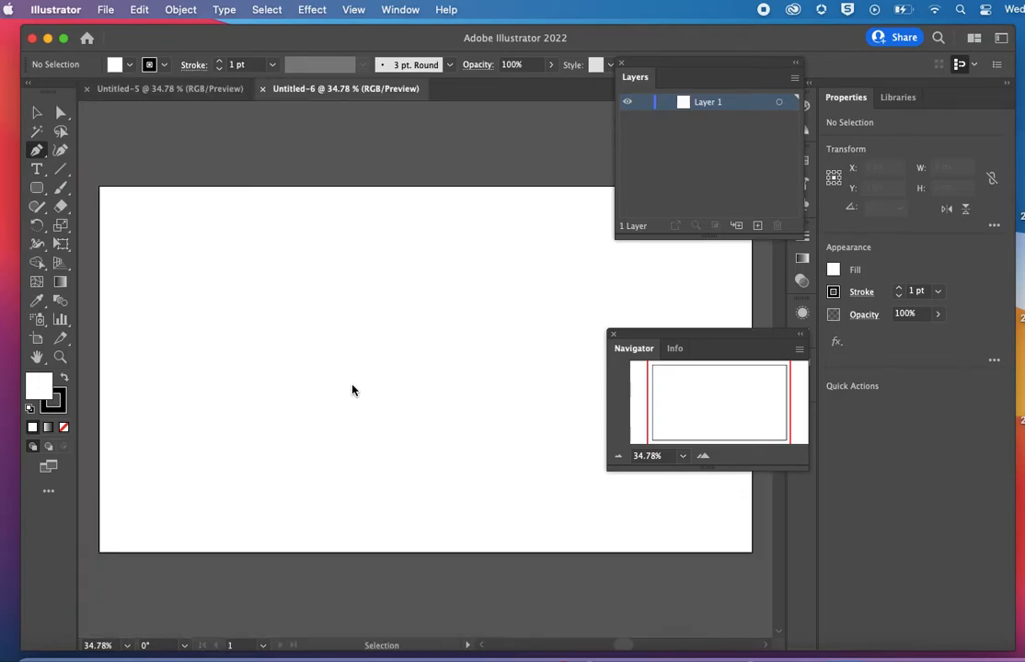
pyautogui.click(37, 150)
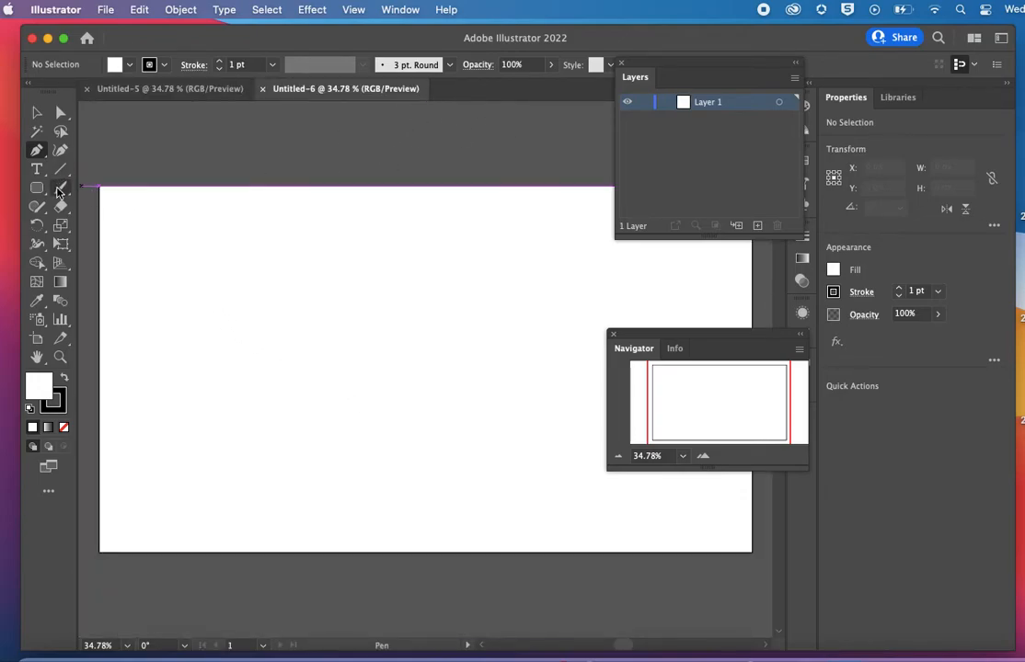
pyautogui.moveTo(62, 189)
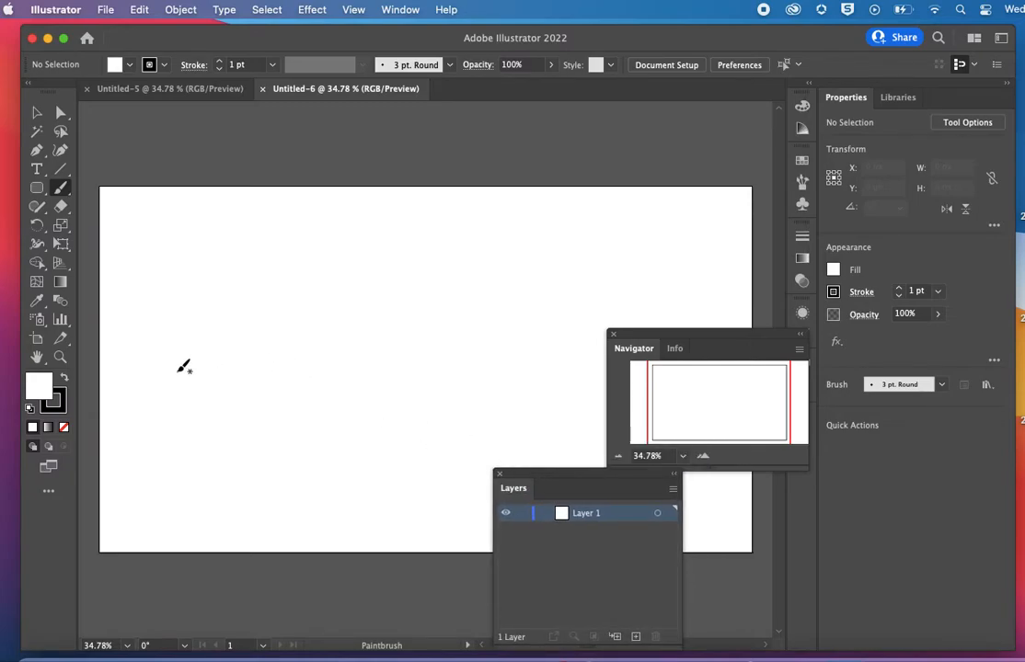
pyautogui.moveTo(180, 319)
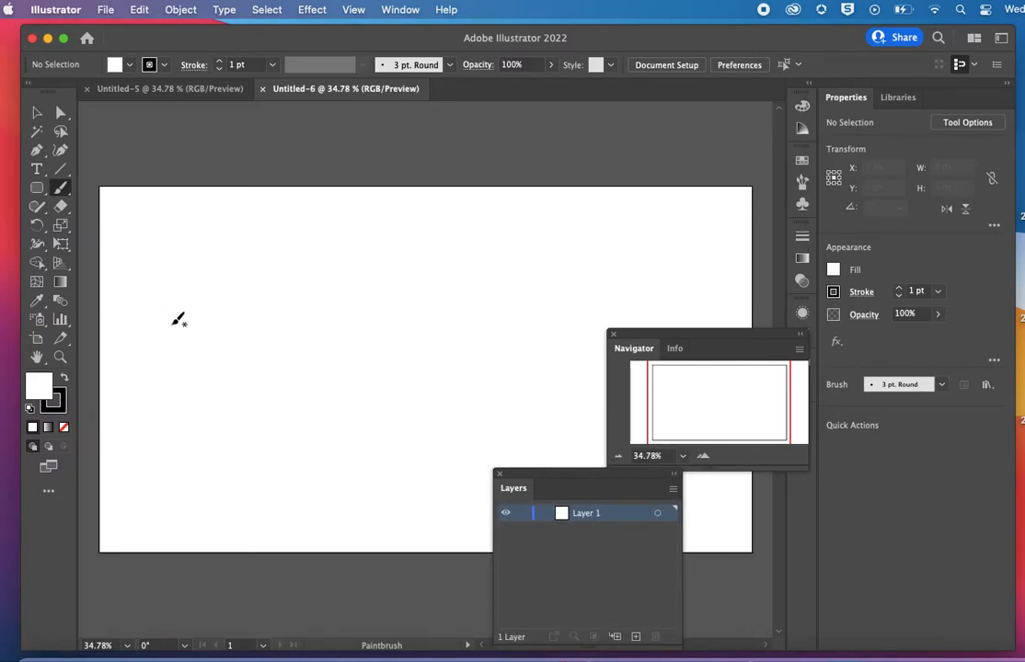
# Step: Paint a freehand wavy line across the upper-left of the artboard with the Paintbrush
pyautogui.moveTo(170, 324); pyautogui.dragTo(288, 262)
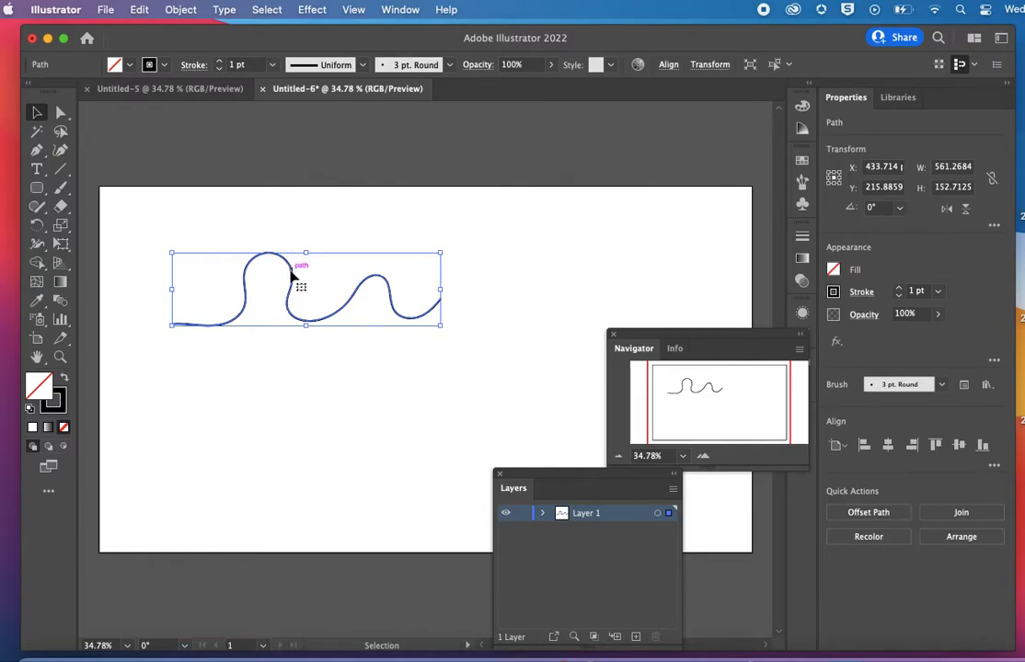
pyautogui.moveTo(745, 219)
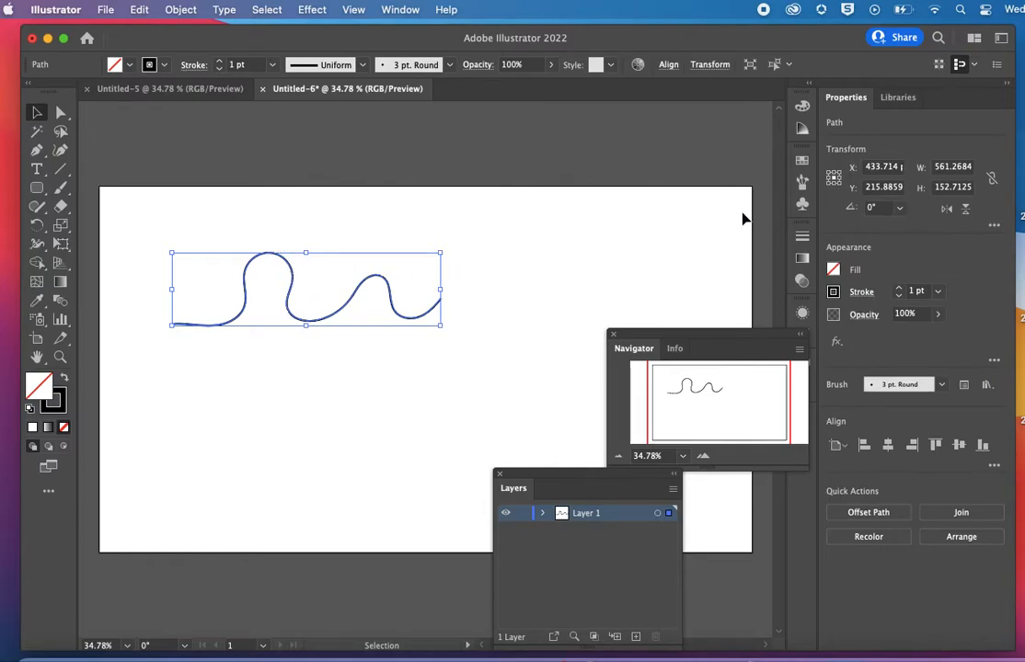
pyautogui.moveTo(801, 182)
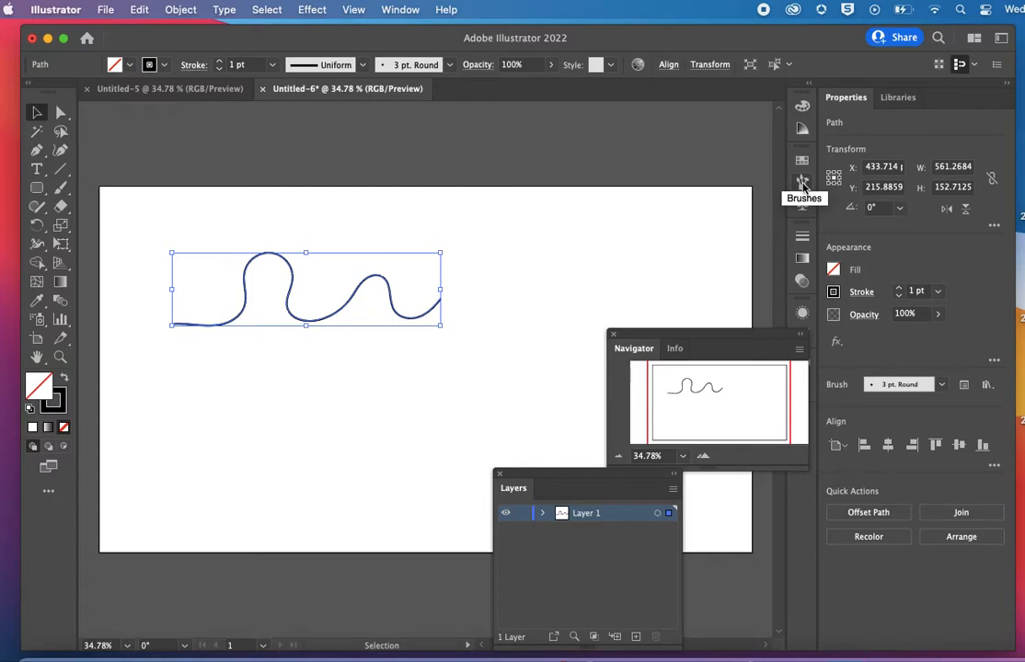
# Step: Load the Artistic_Calligraphic brush library from the Brushes panel
pyautogui.click(801, 182)
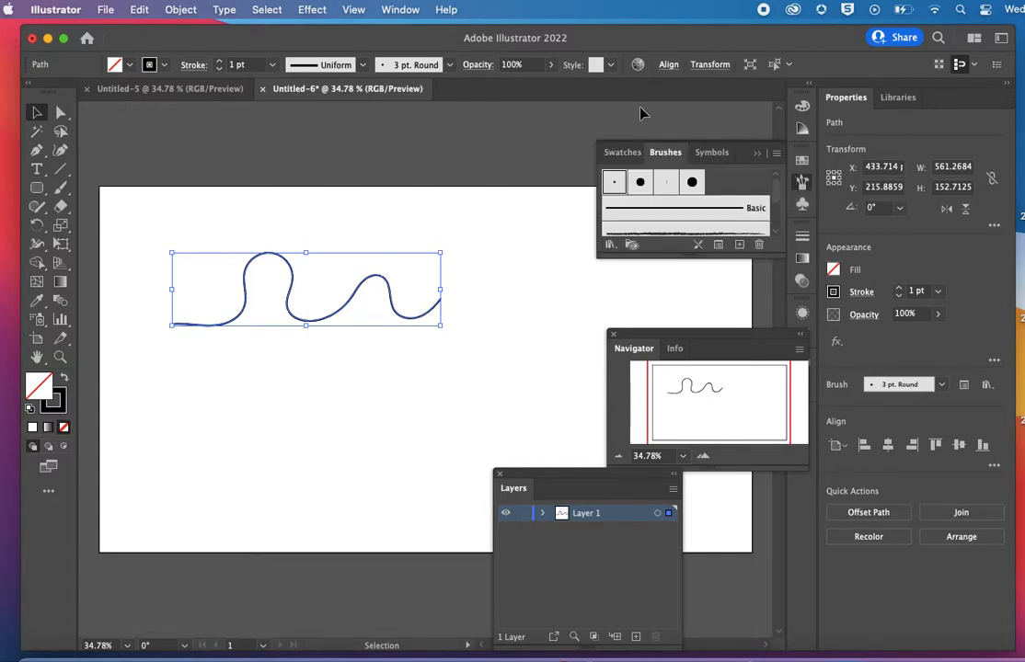
pyautogui.click(400, 10)
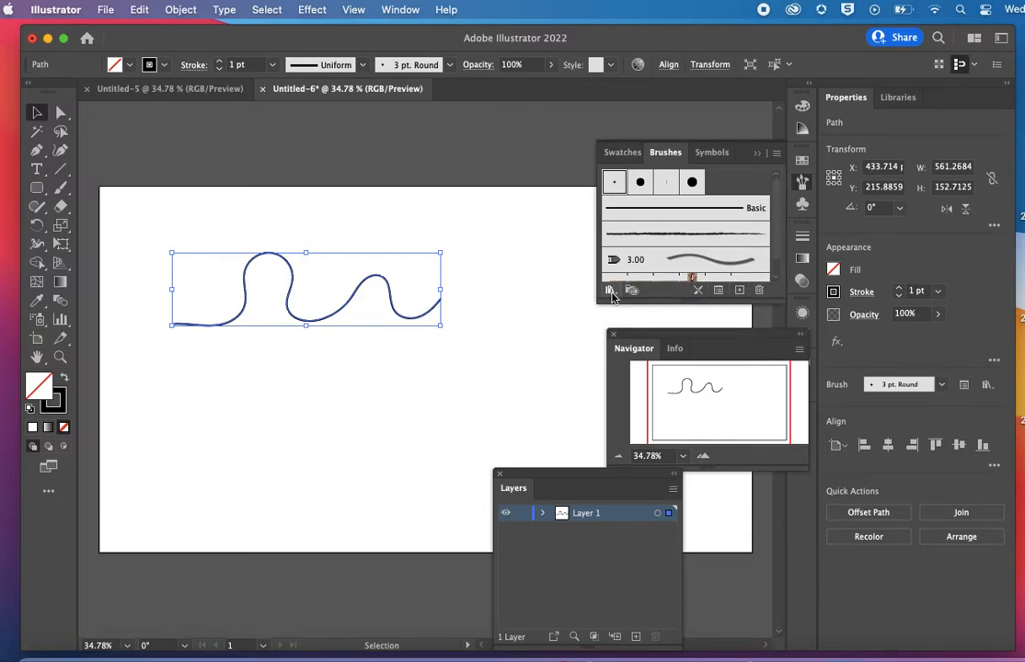
pyautogui.click(609, 290)
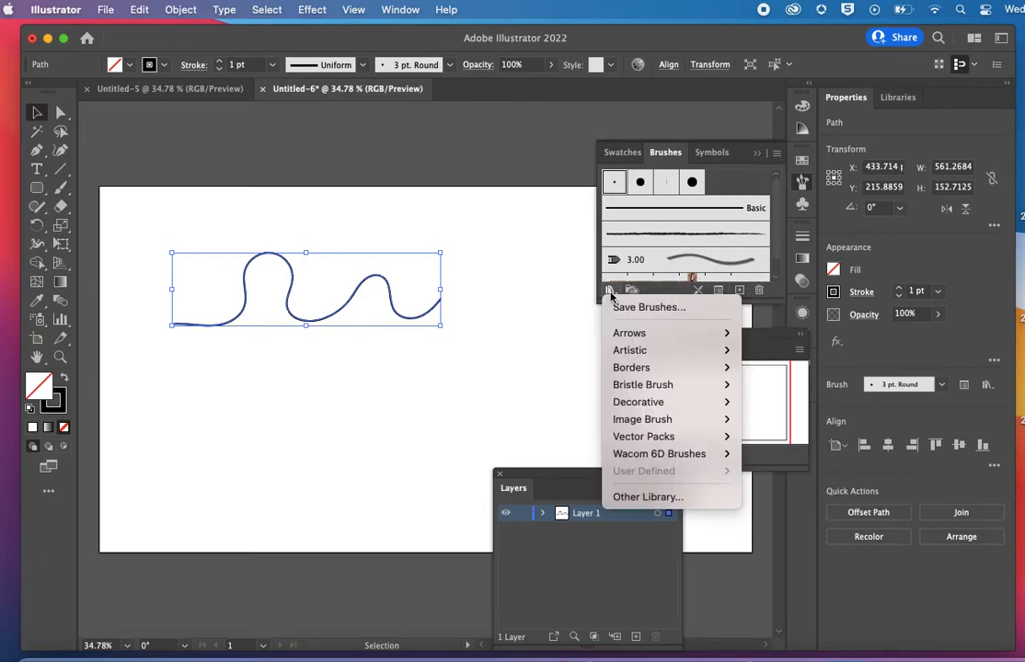
pyautogui.moveTo(637, 402)
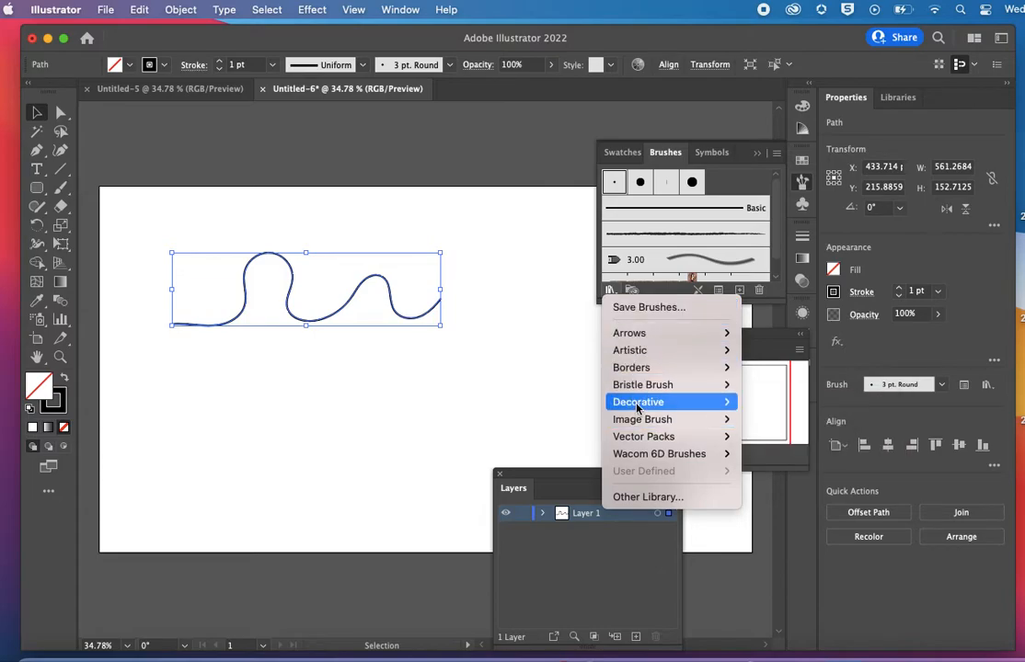
pyautogui.moveTo(630, 349)
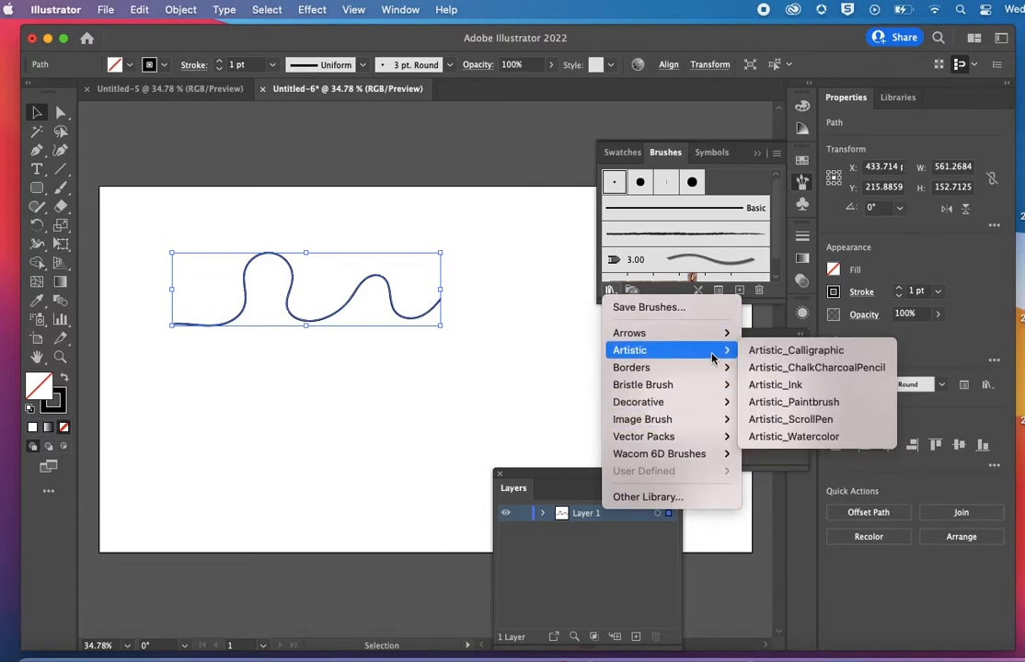
pyautogui.moveTo(796, 349)
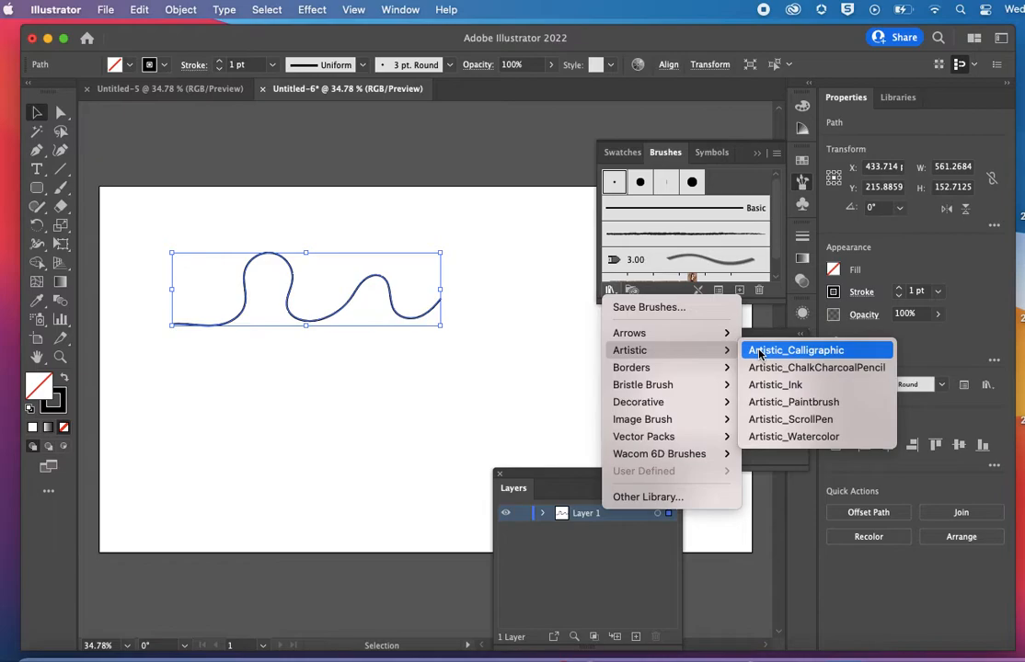
pyautogui.click(796, 349)
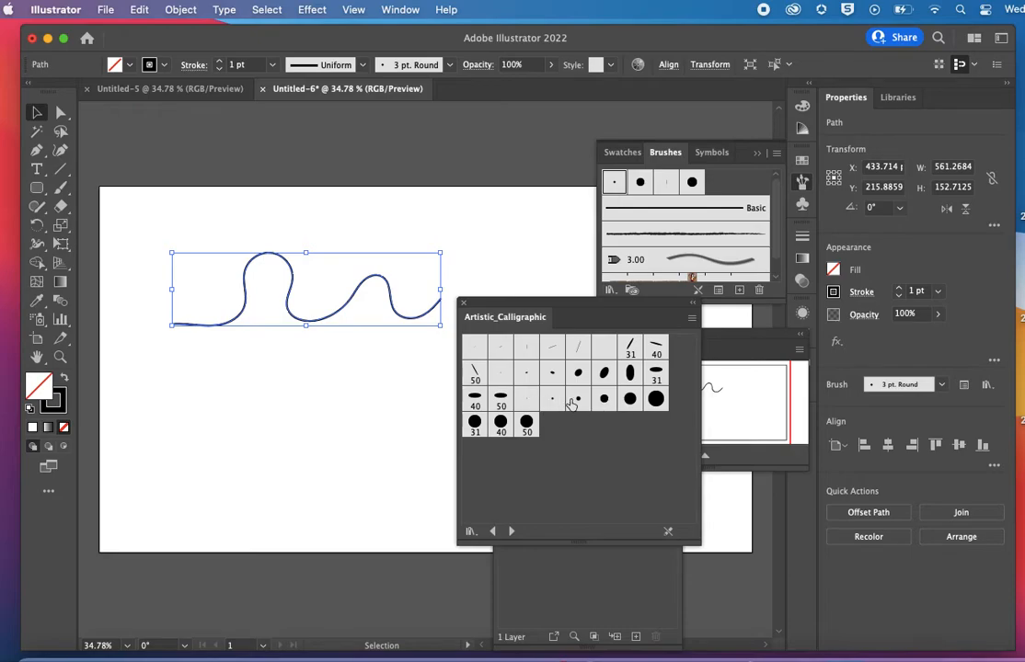
# Step: Try oval, thin and 5 pt round calligraphic brushes, settling on the 15 pt Round brush for the line
pyautogui.click(577, 373)
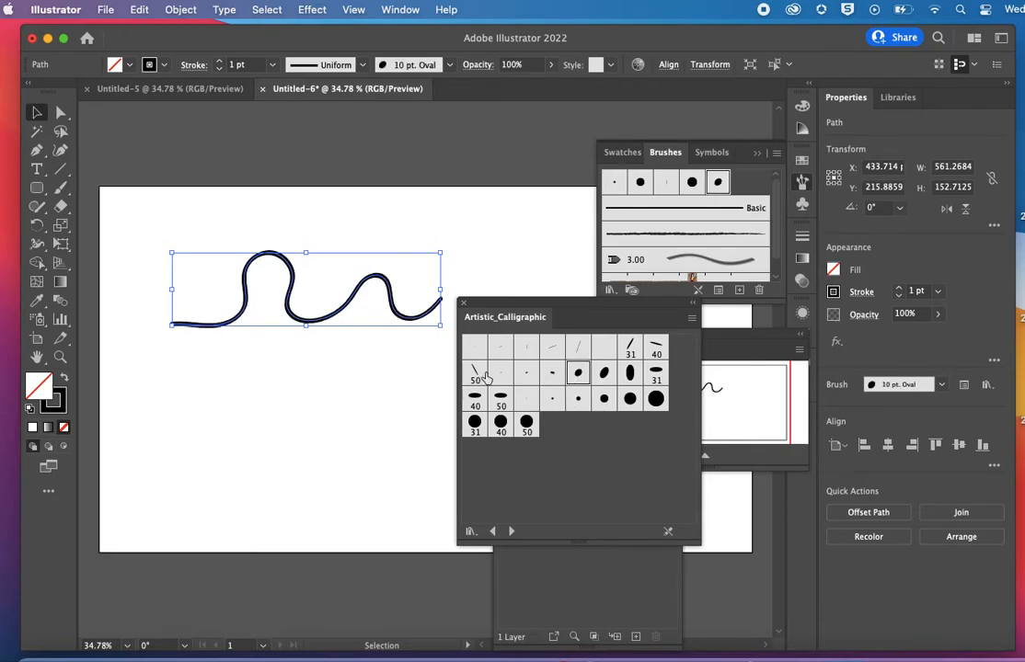
pyautogui.click(474, 398)
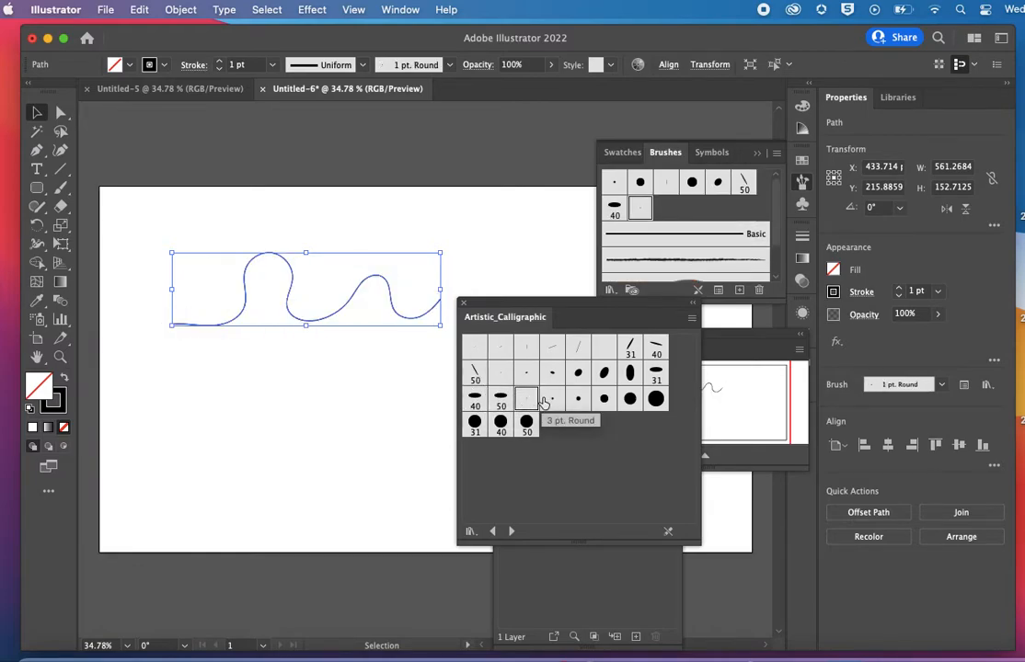
pyautogui.click(578, 399)
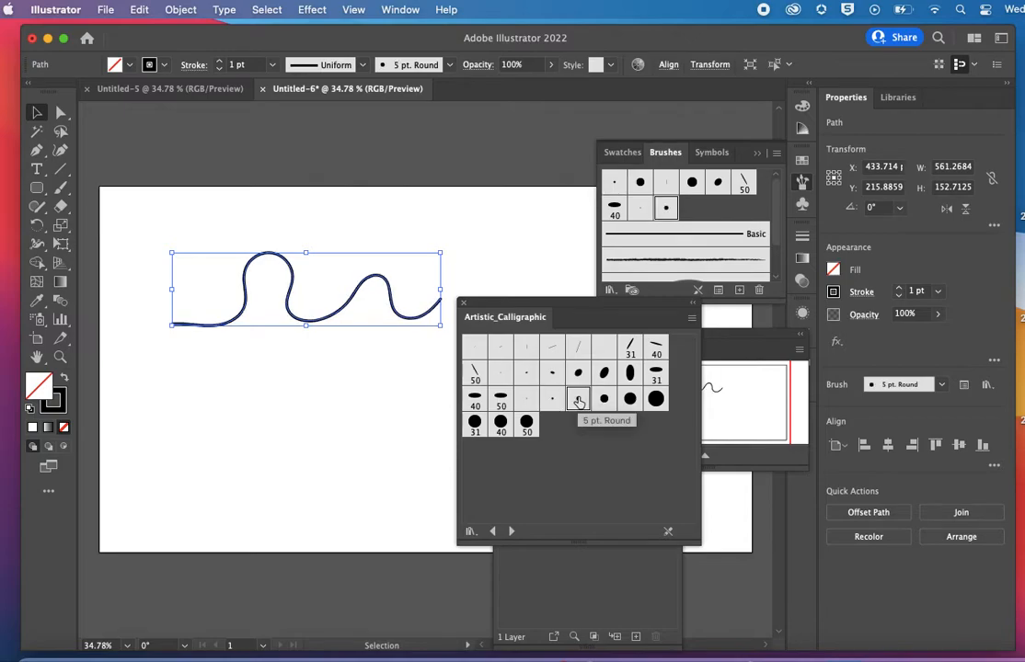
pyautogui.click(630, 398)
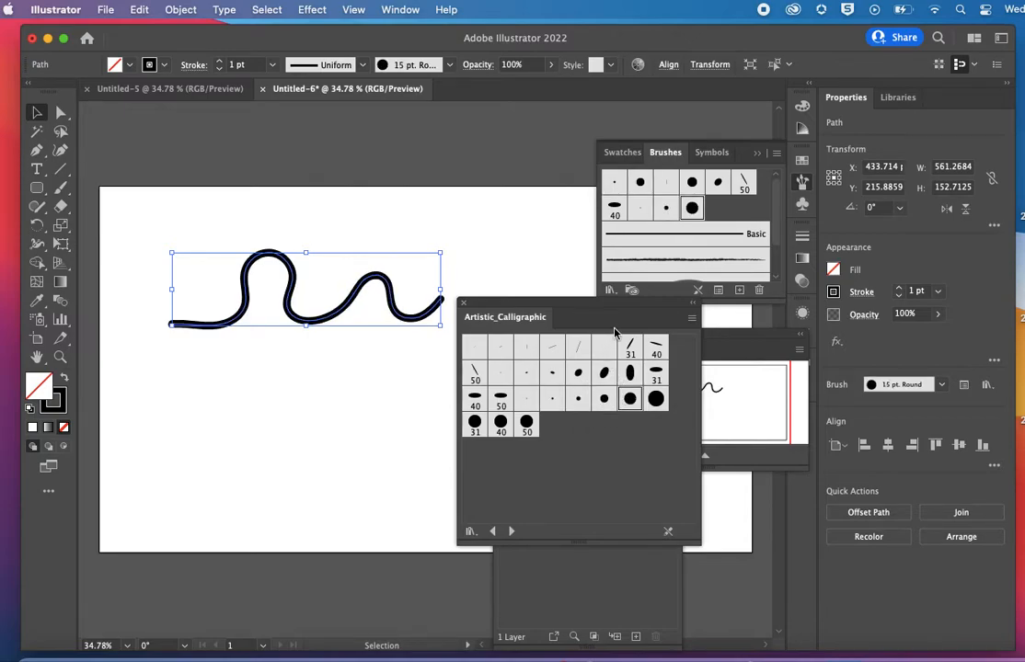
pyautogui.click(691, 317)
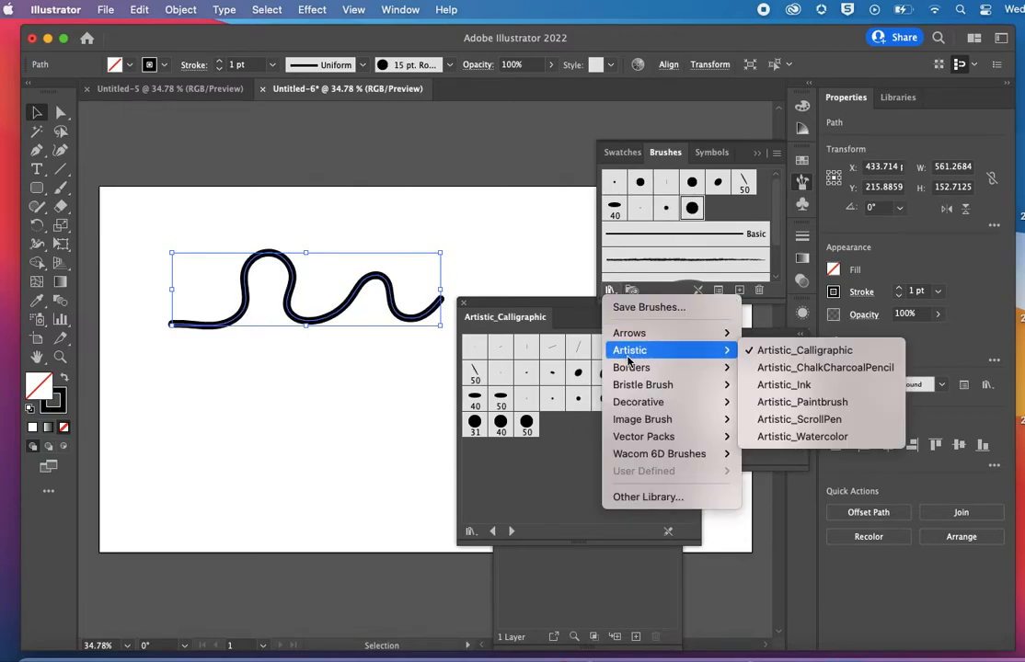
pyautogui.moveTo(802, 403)
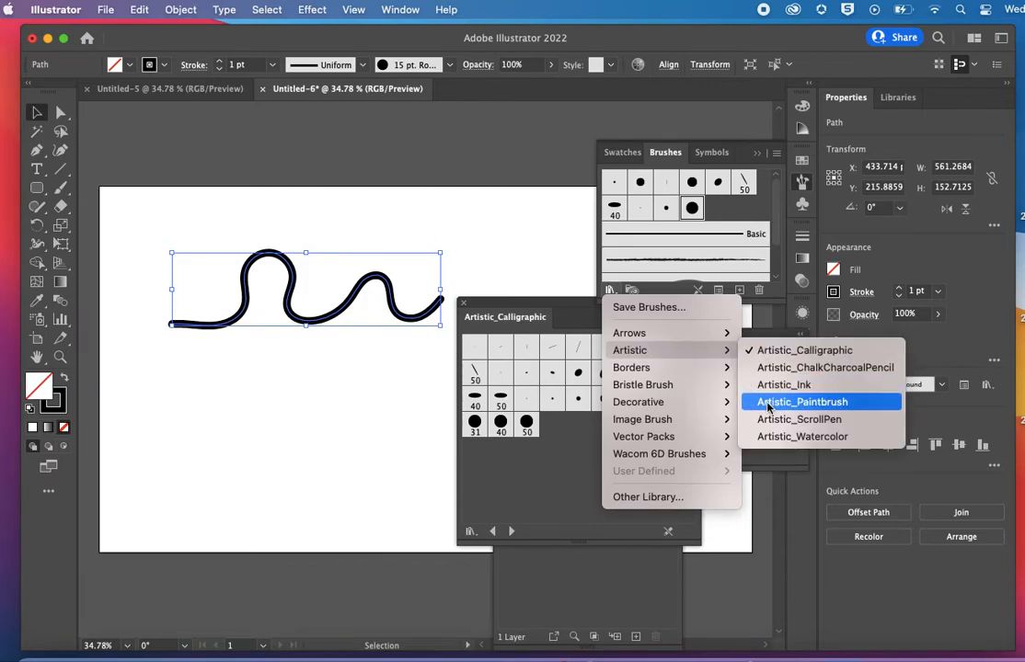
# Step: Load Artistic_Paintbrush, give the wavy line a rough paintbrush stroke and deselect it
pyautogui.click(801, 402)
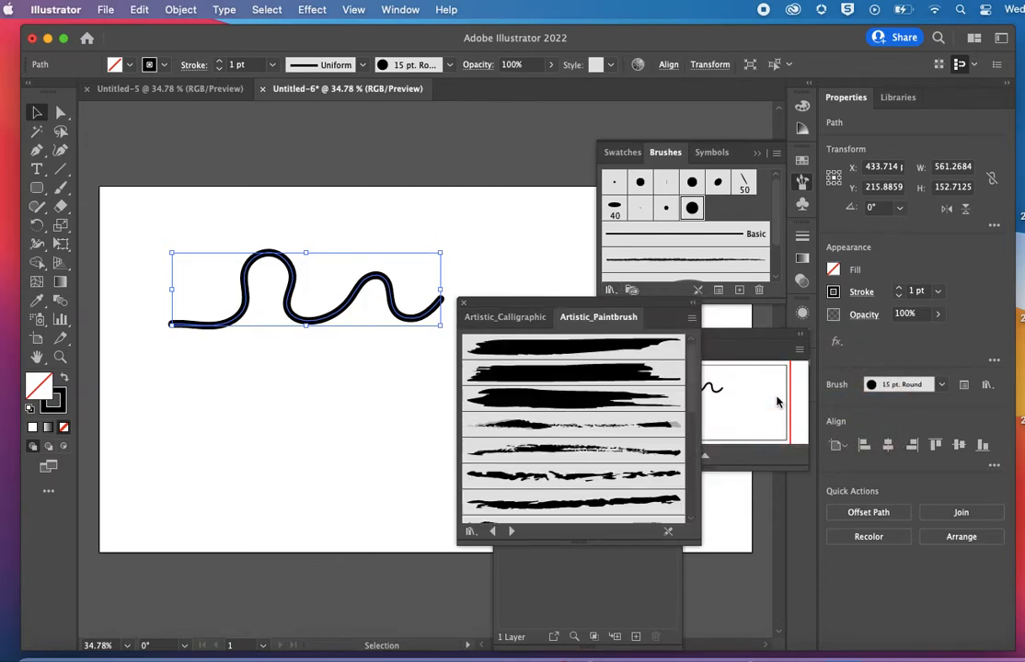
pyautogui.click(571, 425)
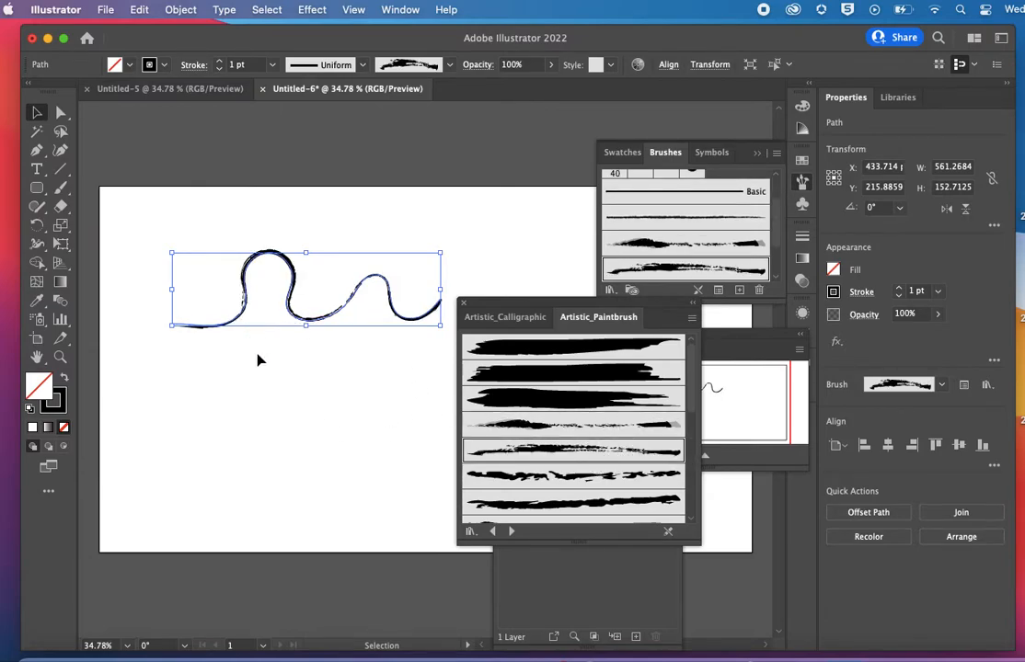
pyautogui.click(62, 188)
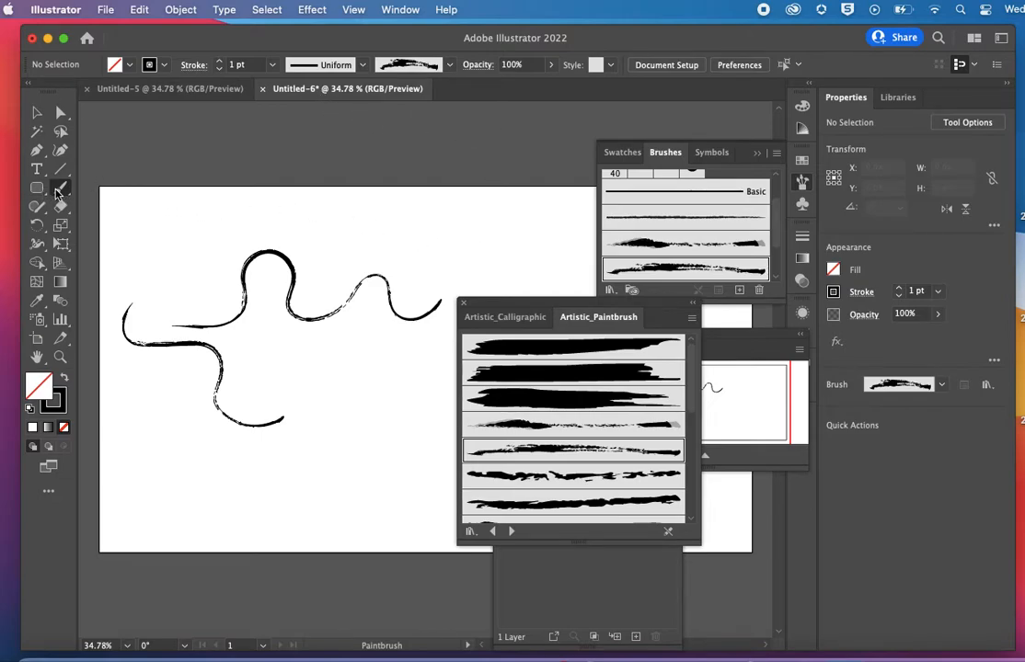
# Step: Set the Paintbrush's edit-selected-paths range to 17 pixels and make strokes 4 pt heavy
pyautogui.doubleClick(60, 187)
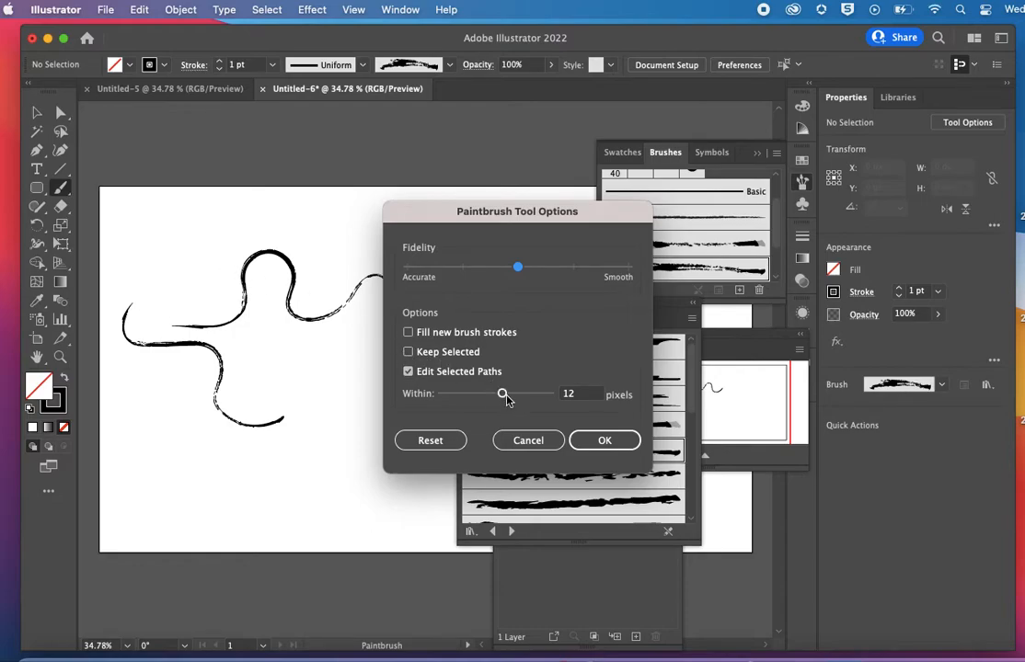
pyautogui.moveTo(503, 394); pyautogui.dragTo(521, 394)
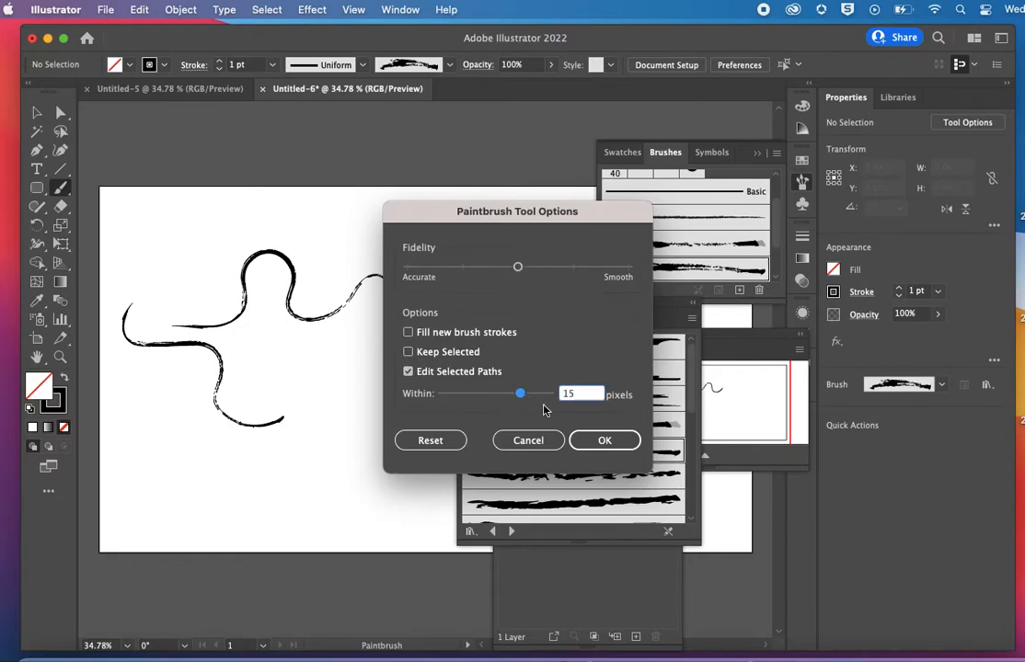
pyautogui.click(605, 440)
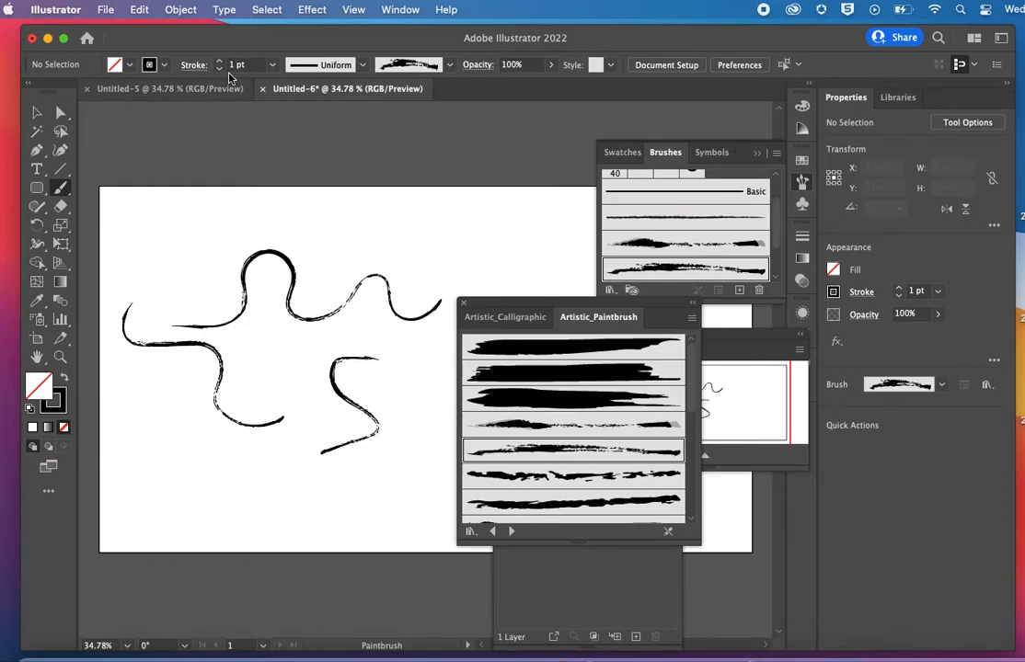
pyautogui.click(220, 61)
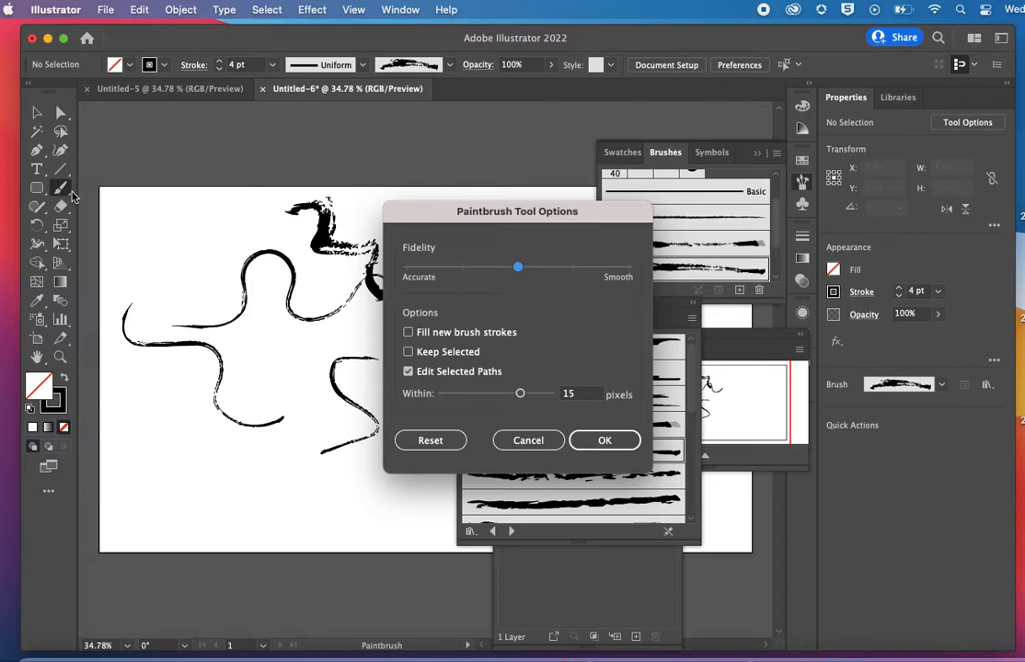
pyautogui.moveTo(533, 428)
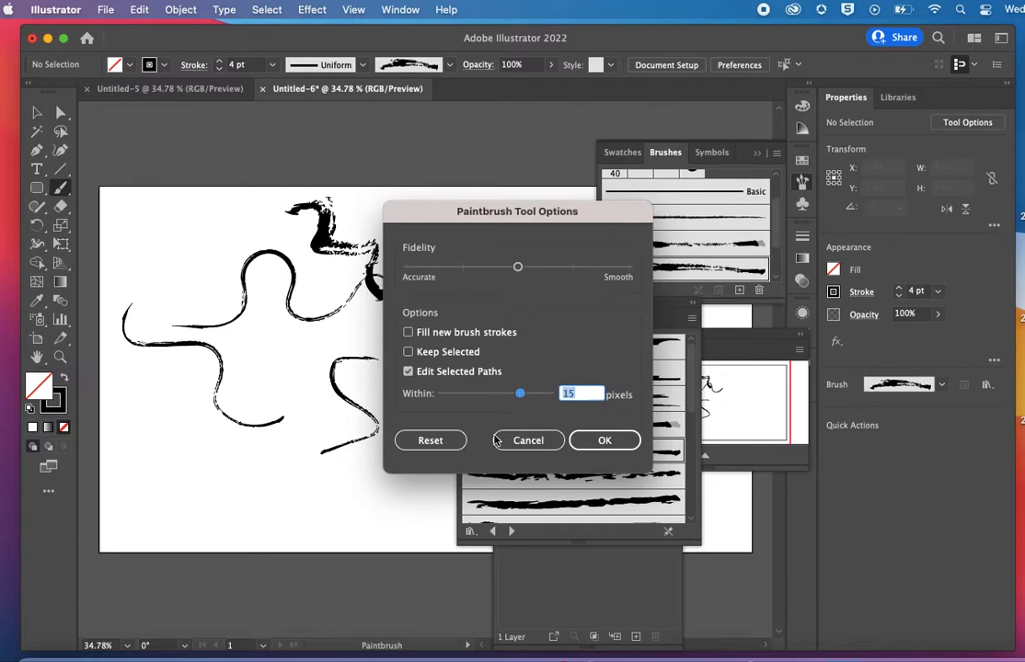
pyautogui.moveTo(520, 392); pyautogui.dragTo(532, 393)
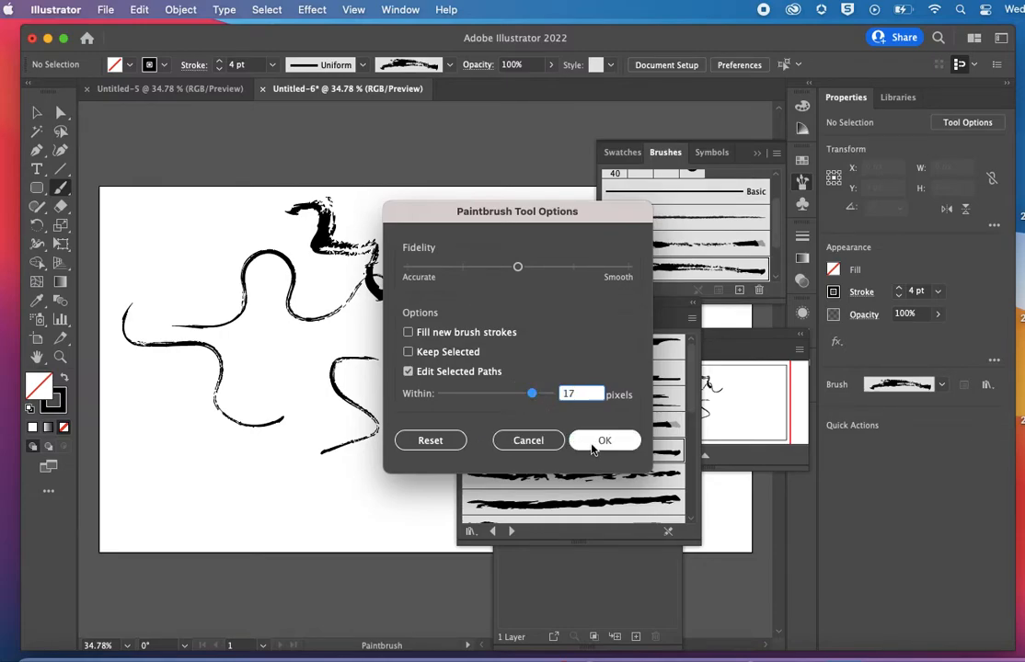
pyautogui.click(604, 440)
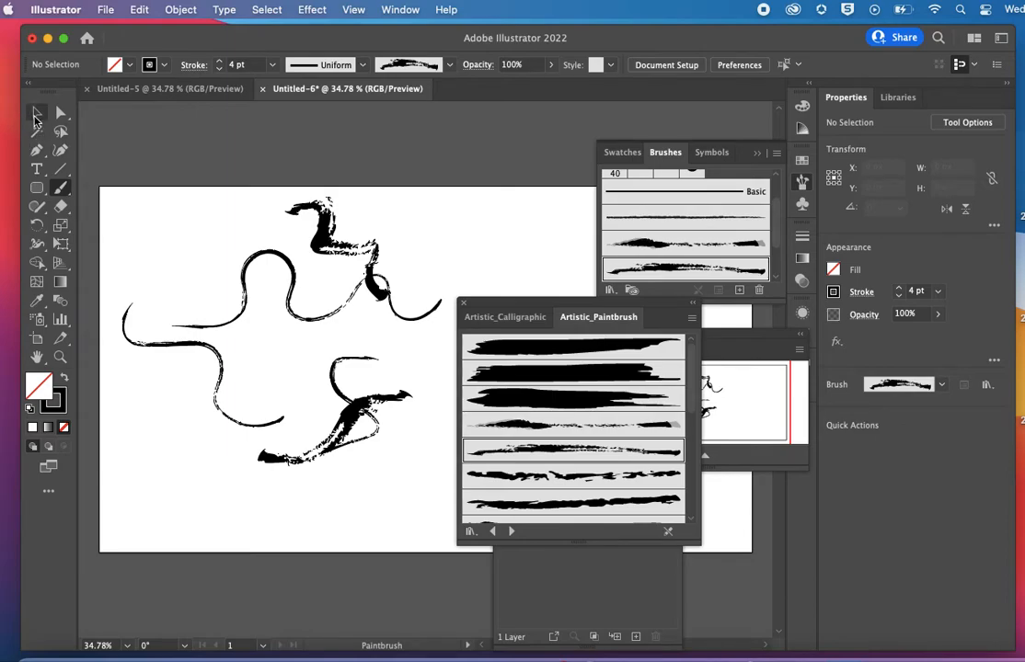
pyautogui.moveTo(37, 112)
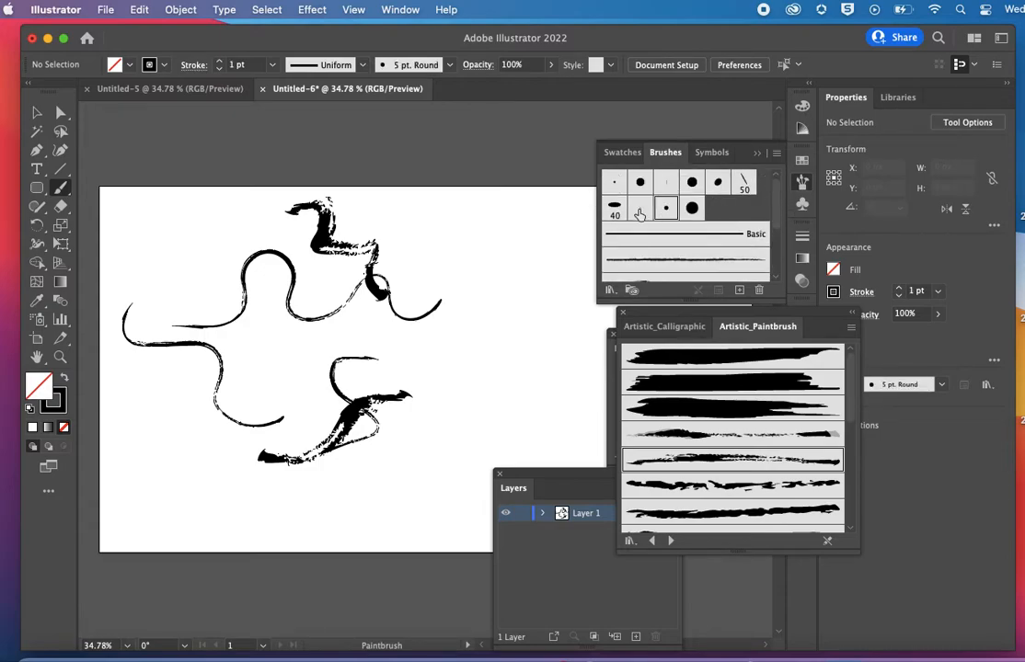
pyautogui.moveTo(489, 240)
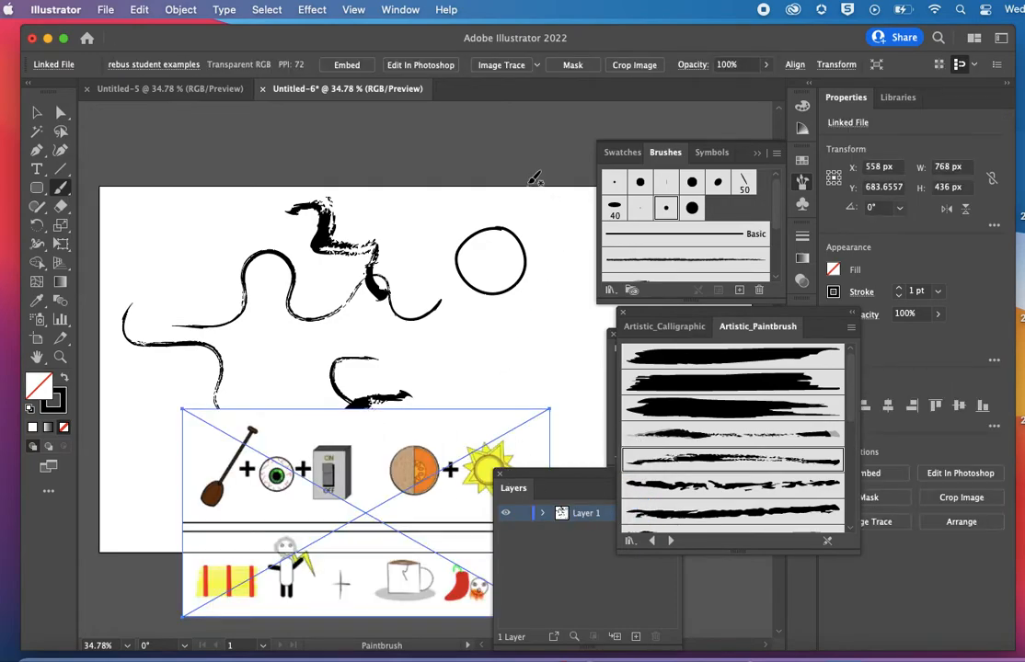
pyautogui.moveTo(99, 136)
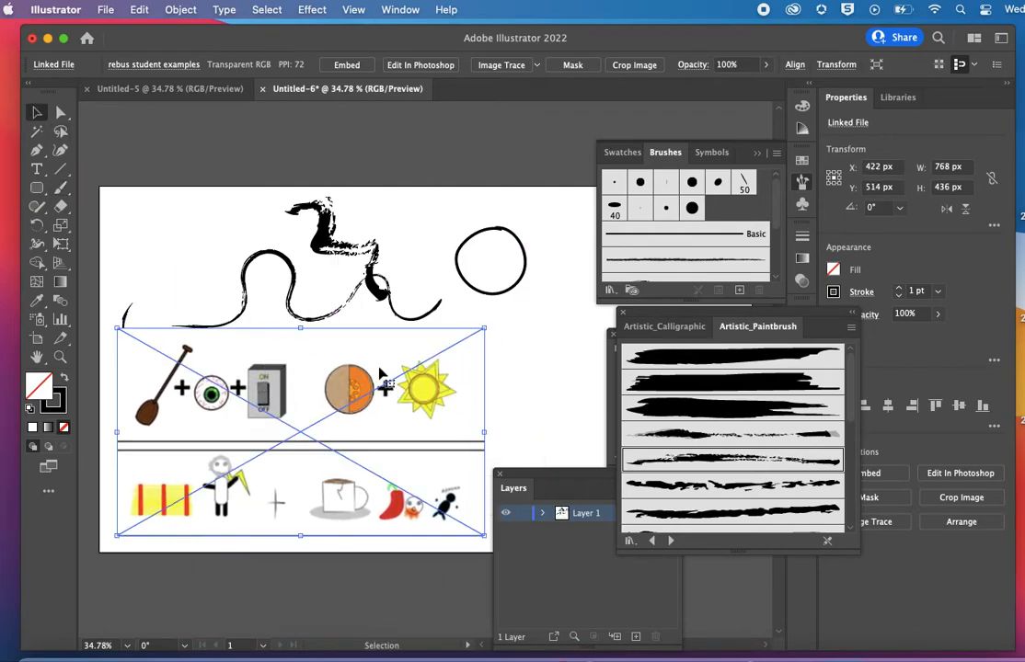
pyautogui.moveTo(538, 416)
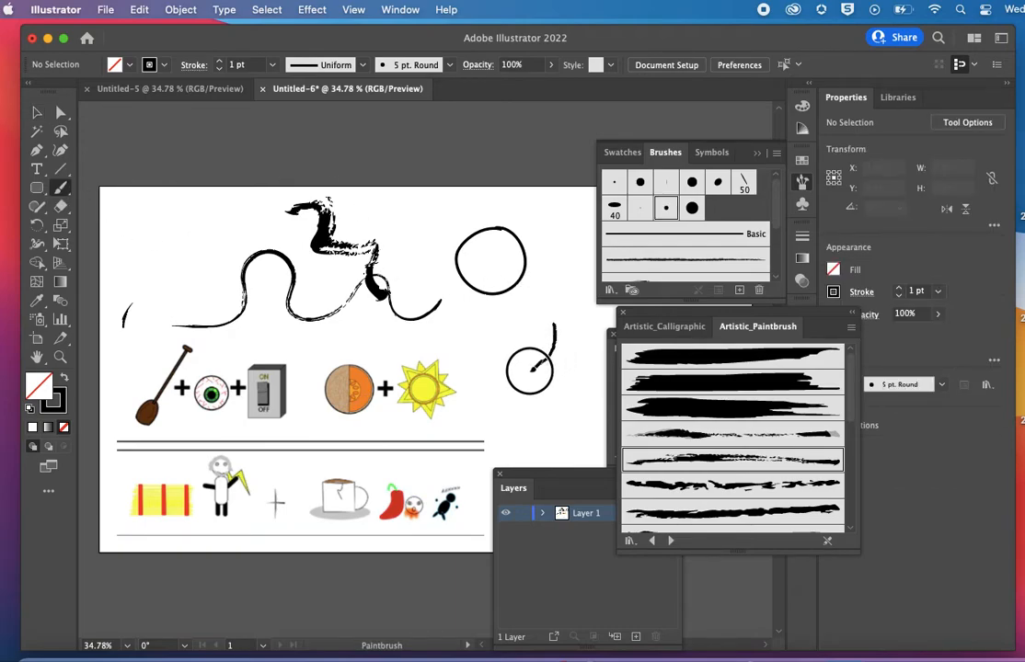
# Step: Sketch the chili pepper outline and the round ball outline beside the rebus image
pyautogui.moveTo(529, 358); pyautogui.dragTo(561, 387)
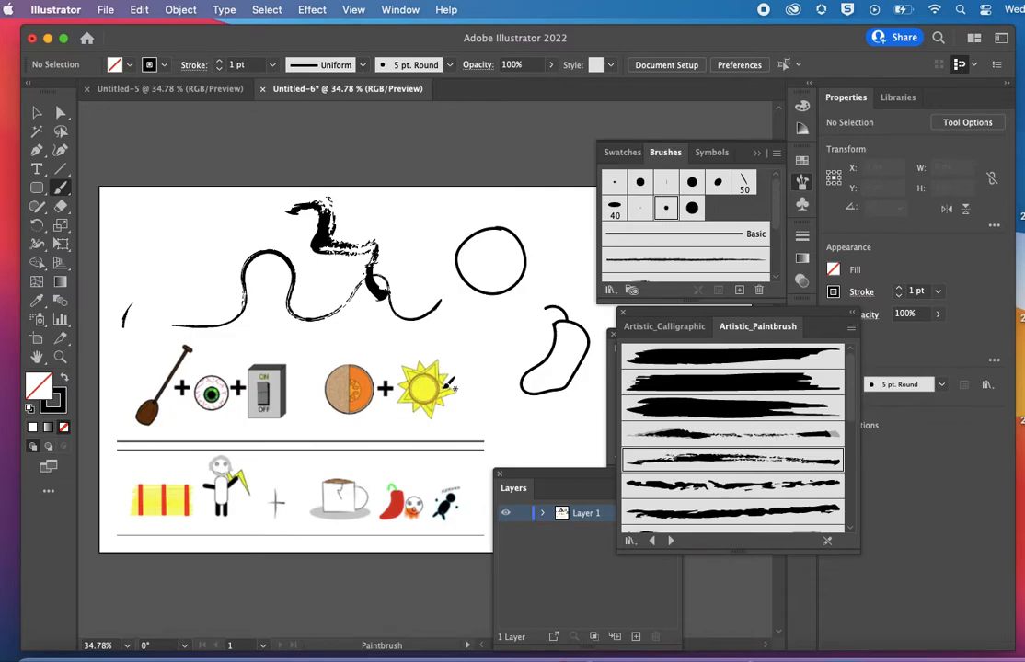
pyautogui.moveTo(309, 446)
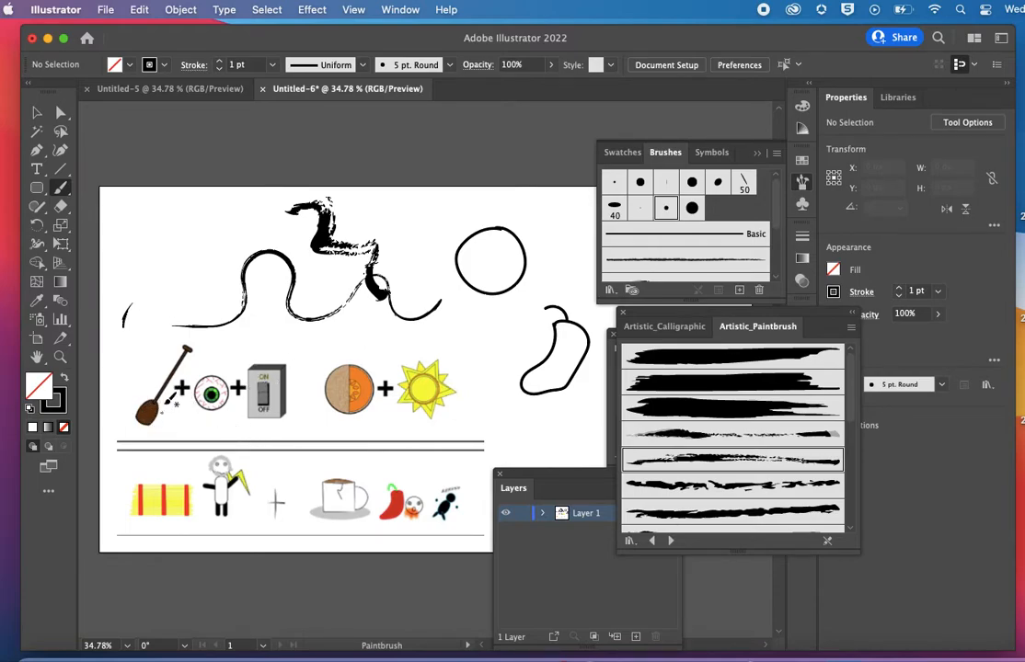
pyautogui.moveTo(148, 303); pyautogui.dragTo(193, 304)
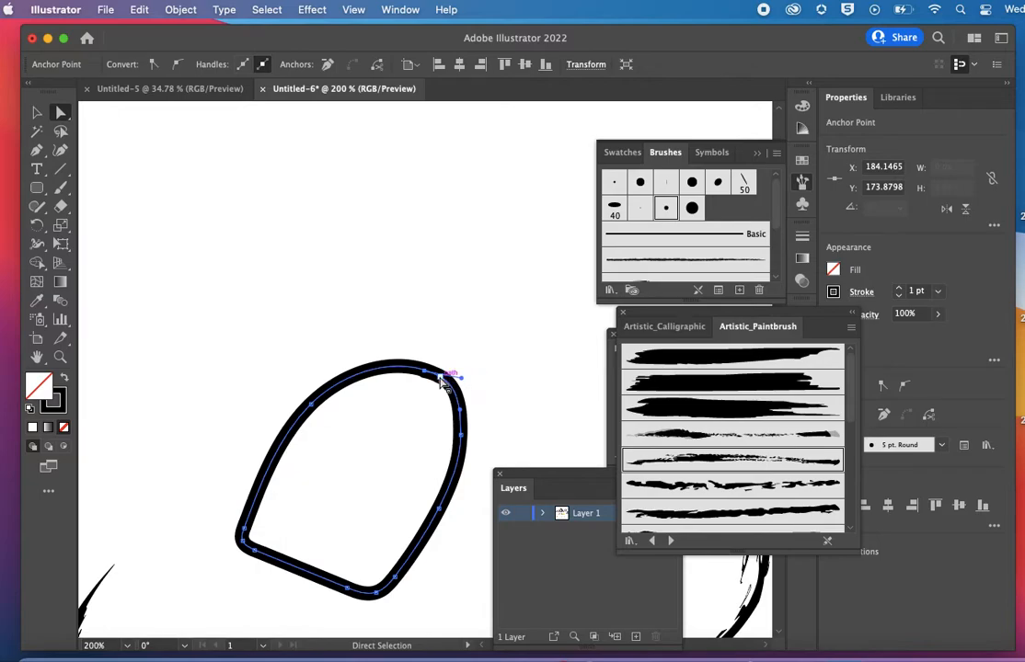
pyautogui.moveTo(233, 223)
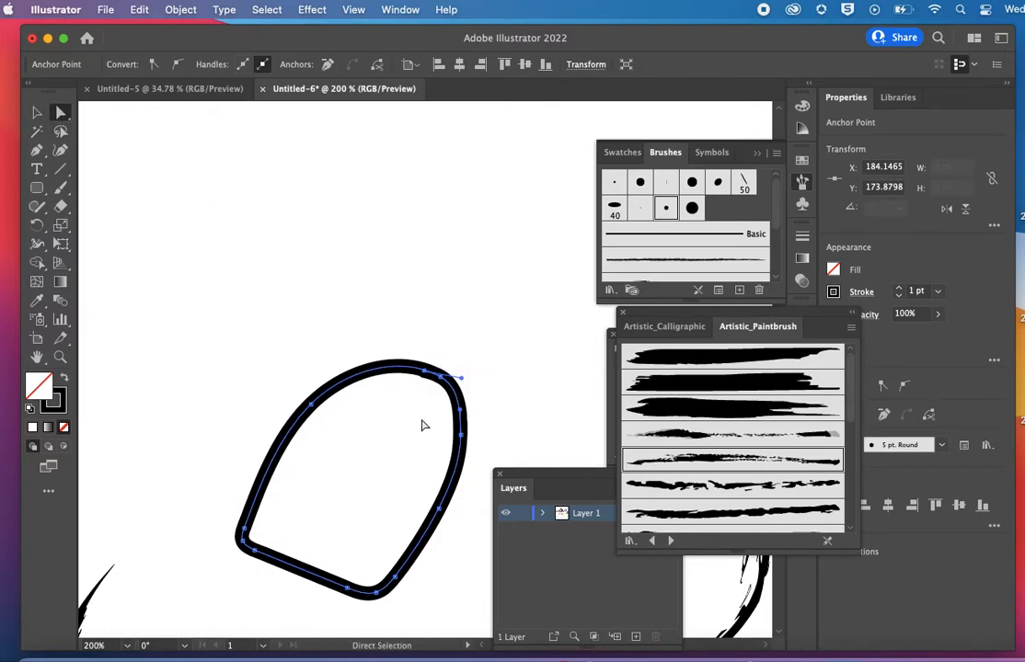
pyautogui.moveTo(179, 246)
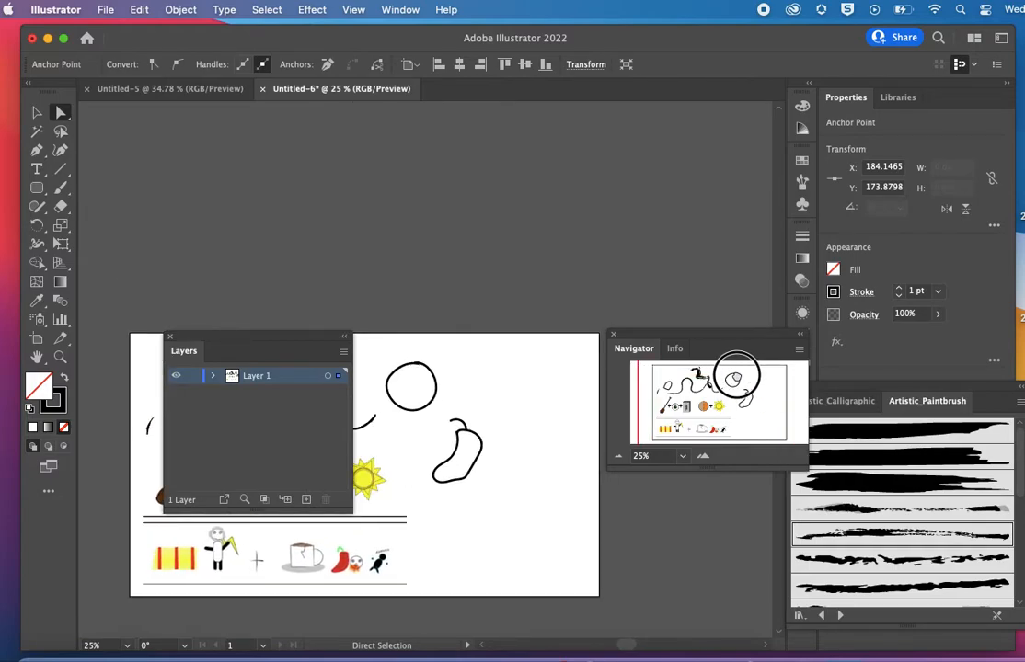
# Step: Zoom to 100% and draw a curved seam line across the ball circle
pyautogui.click(704, 456)
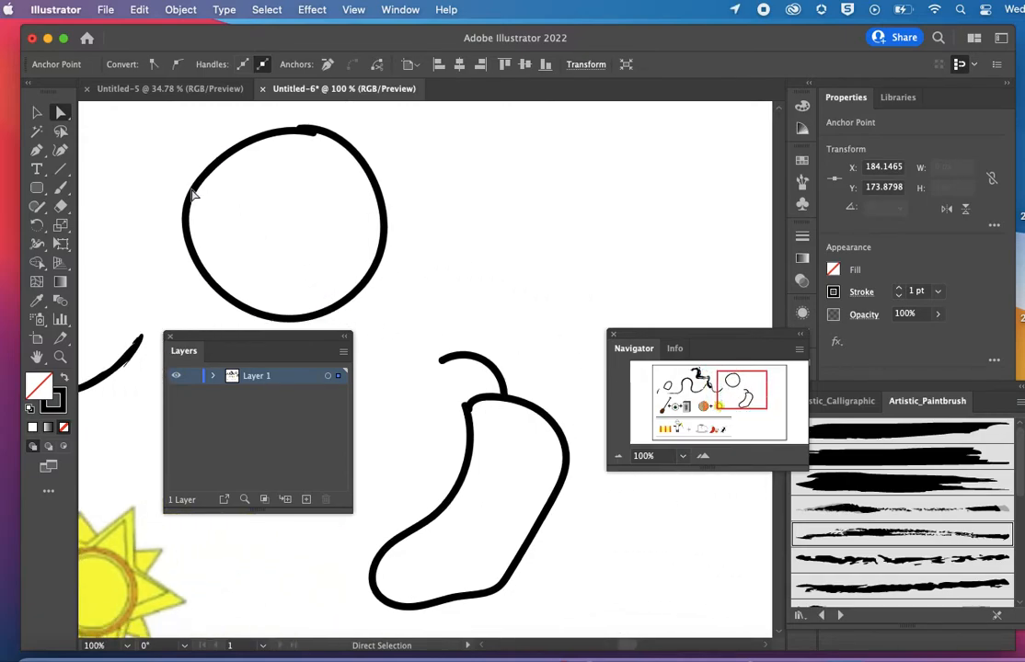
pyautogui.moveTo(180, 170); pyautogui.dragTo(385, 244)
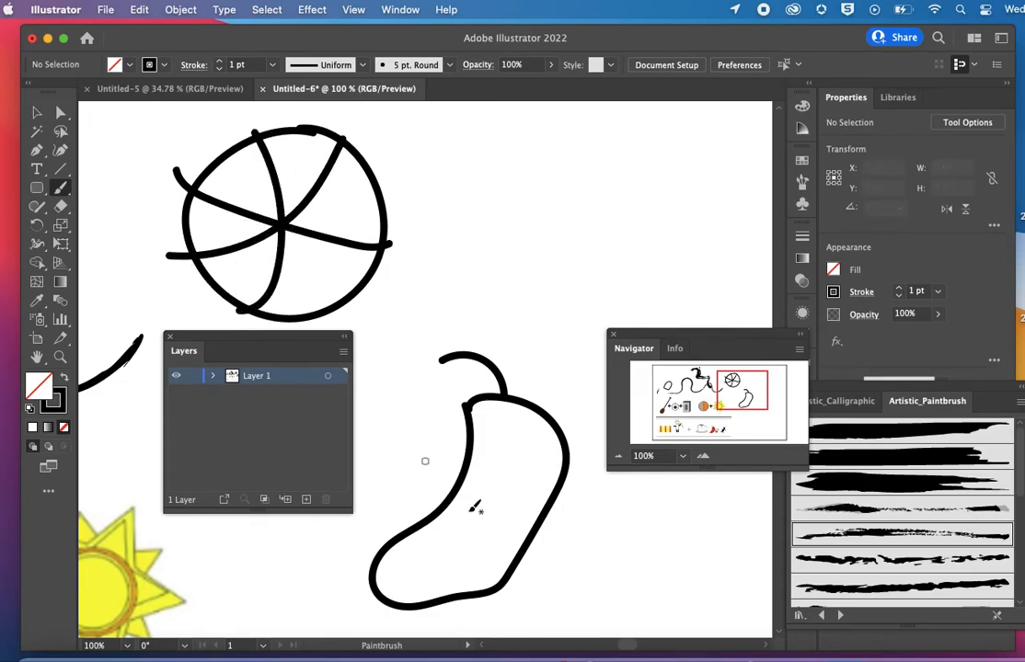
# Step: Select all the drawings and expand the brush strokes into plain filled shapes
pyautogui.click(37, 112)
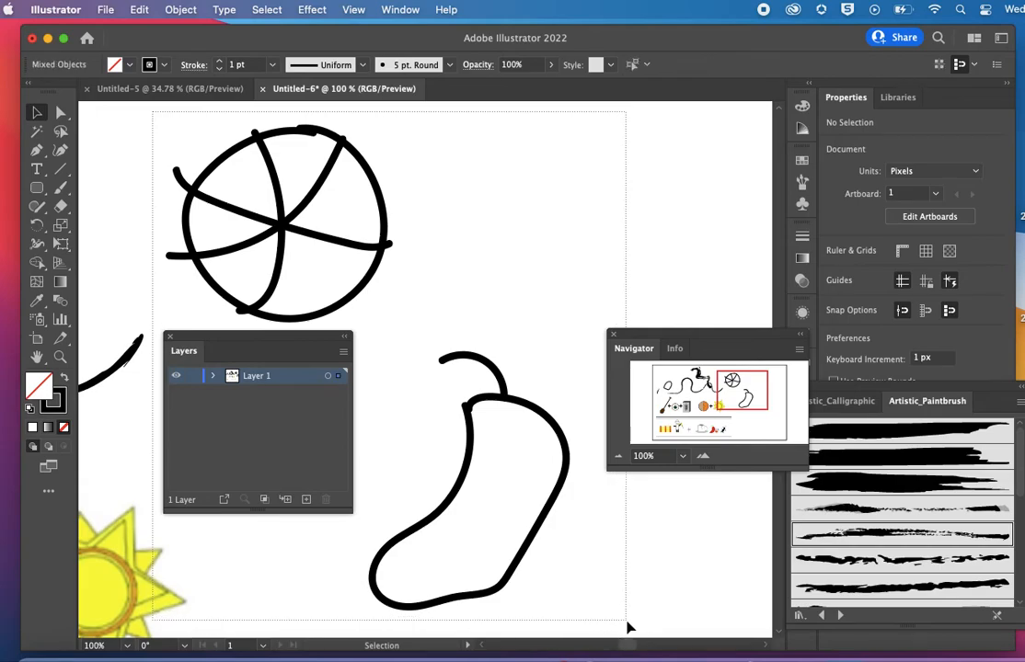
pyautogui.press('cmd+a')
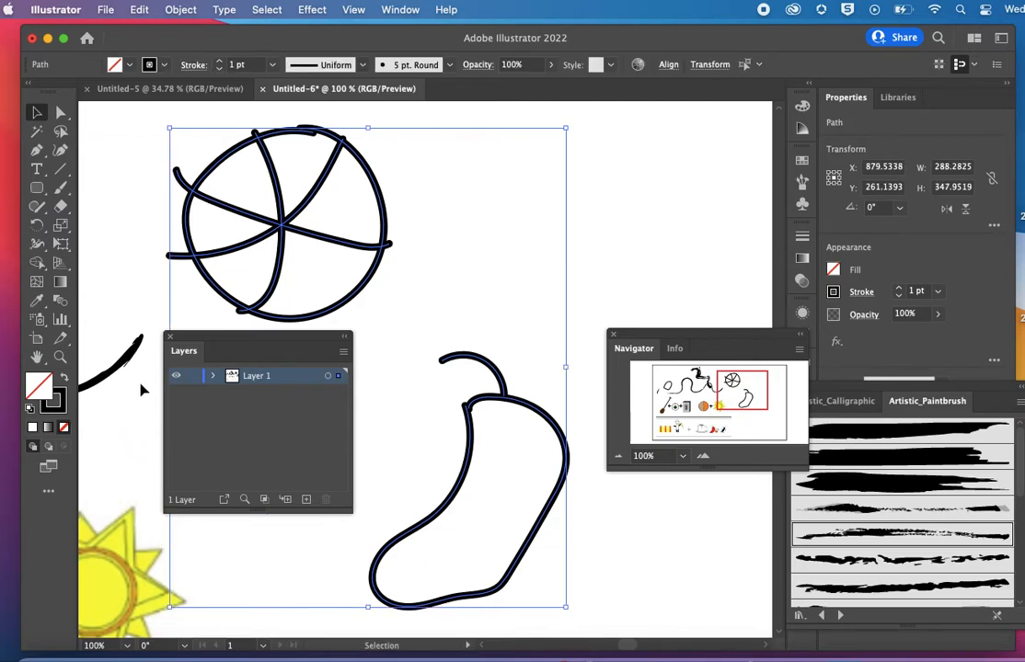
pyautogui.moveTo(506, 463)
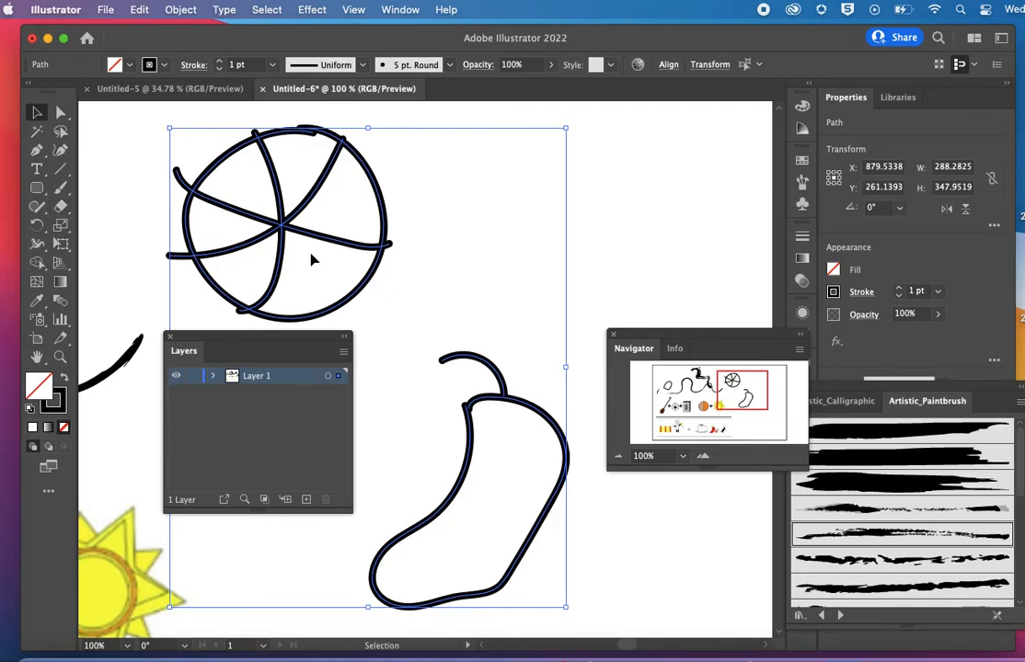
pyautogui.click(180, 10)
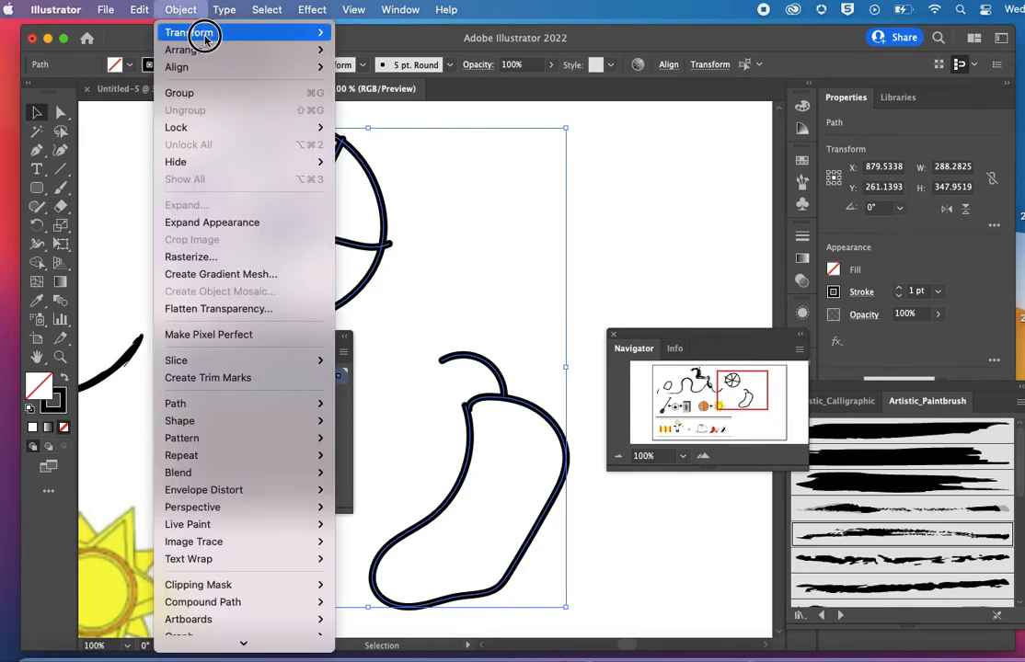
pyautogui.moveTo(236, 223)
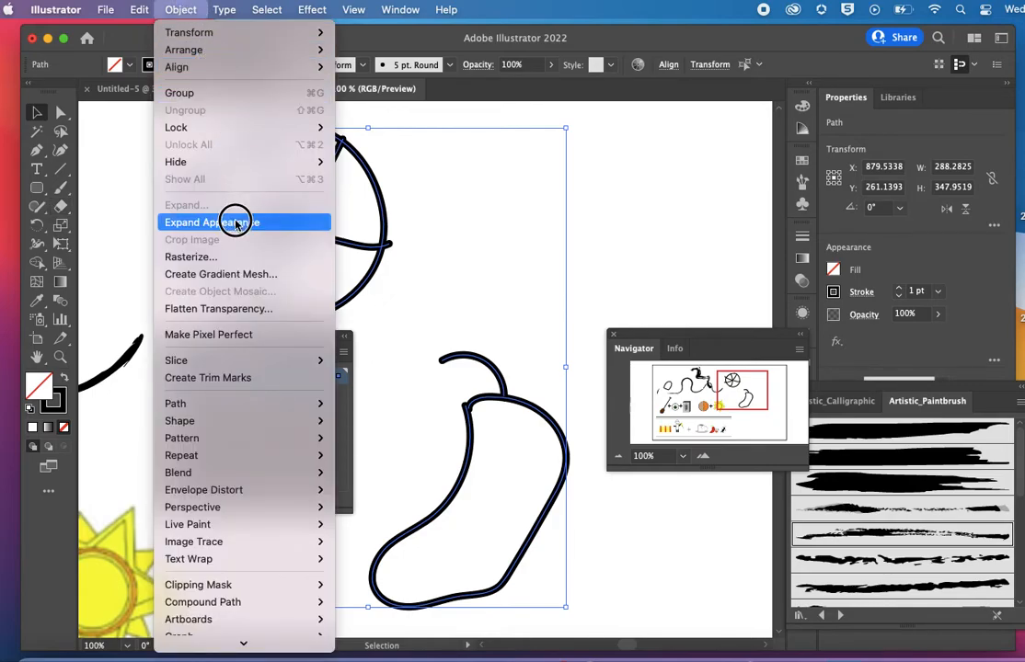
pyautogui.click(211, 223)
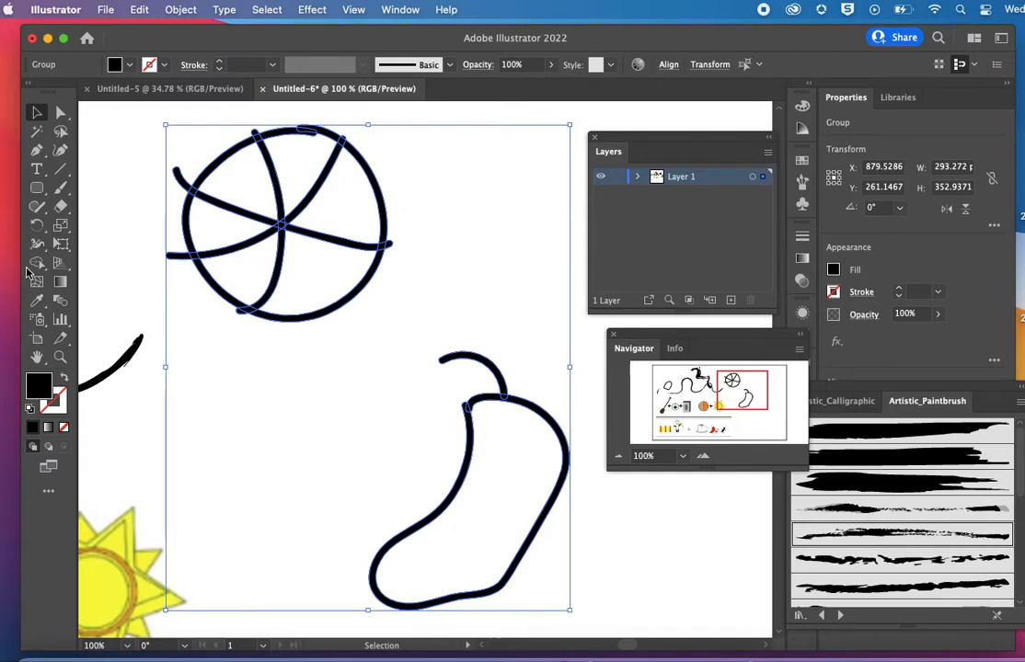
# Step: Make the selected ball and pepper shapes a Live Paint group via Object > Live Paint > Make
pyautogui.click(181, 9)
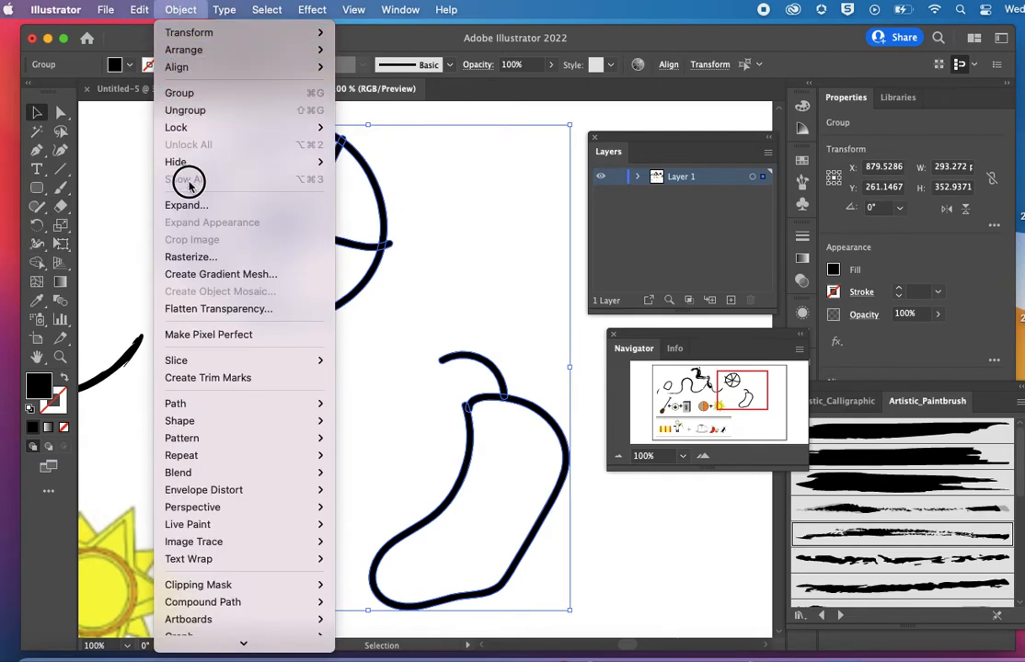
pyautogui.moveTo(187, 524)
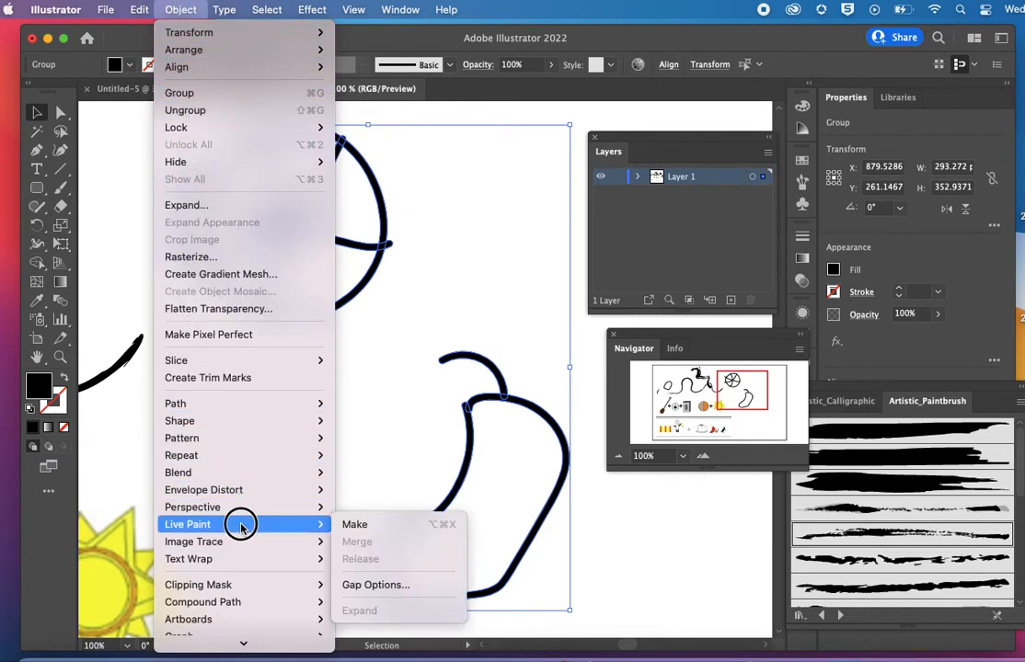
pyautogui.click(355, 525)
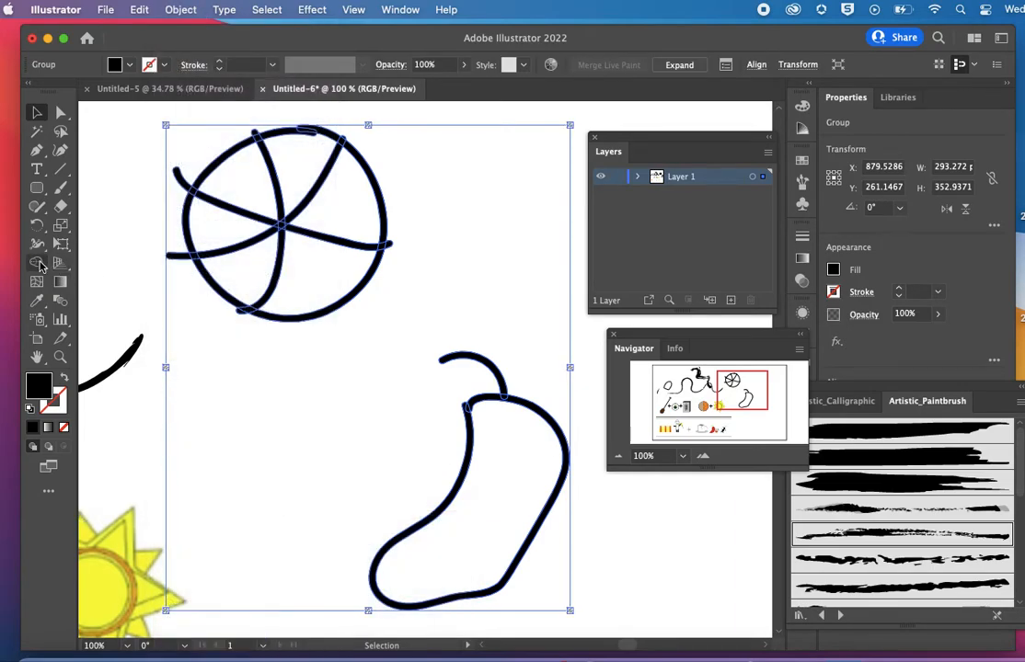
# Step: With the Live Paint Bucket, fill the left ball segment black and the top segment red
pyautogui.click(39, 263)
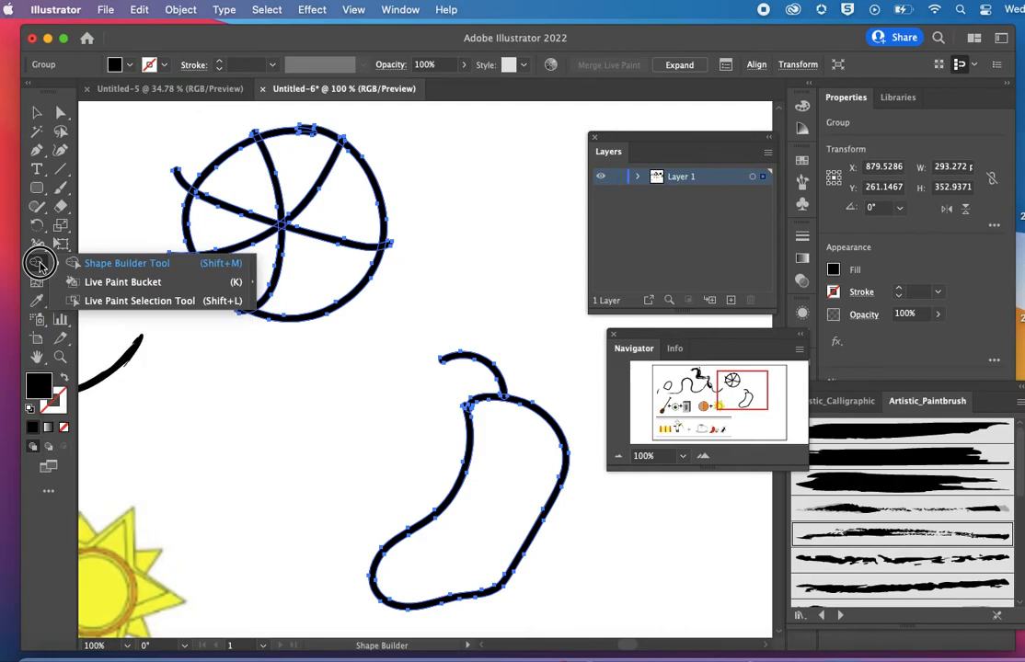
pyautogui.moveTo(106, 283)
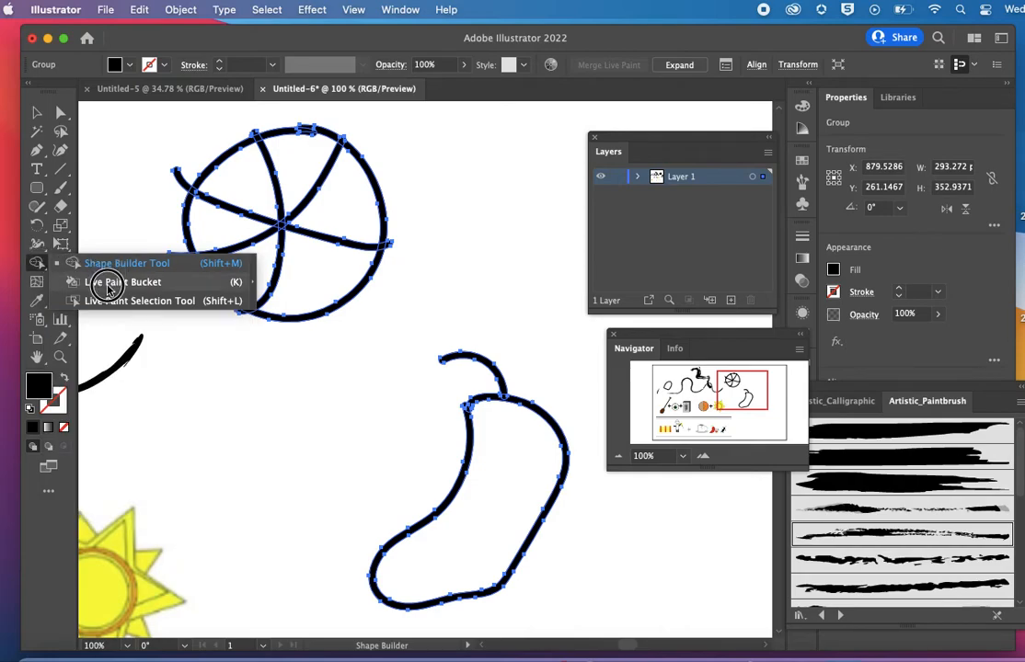
pyautogui.click(117, 281)
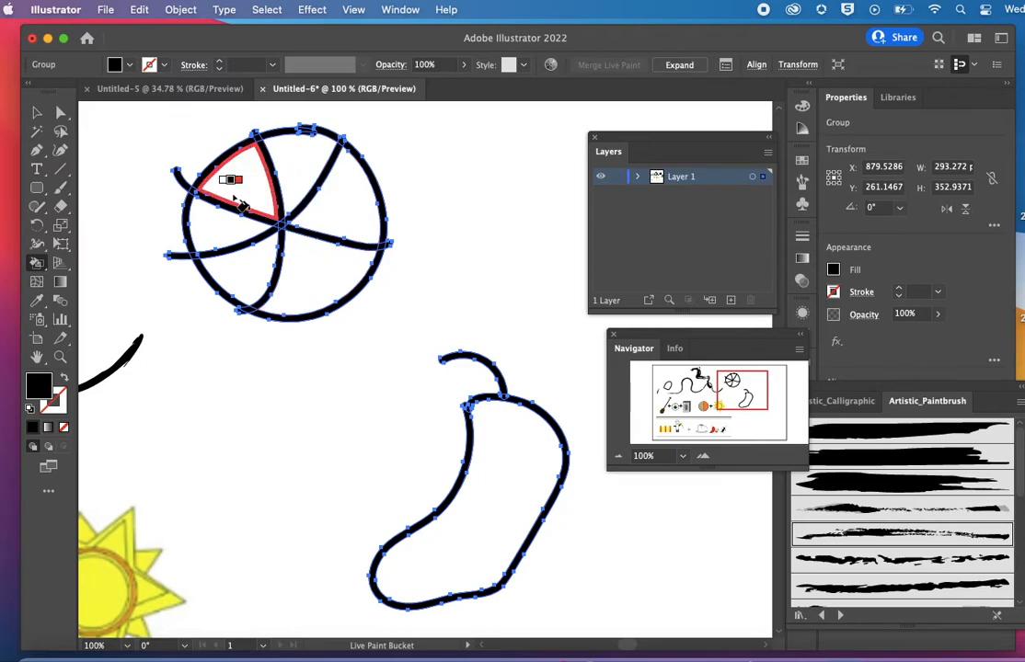
pyautogui.click(238, 207)
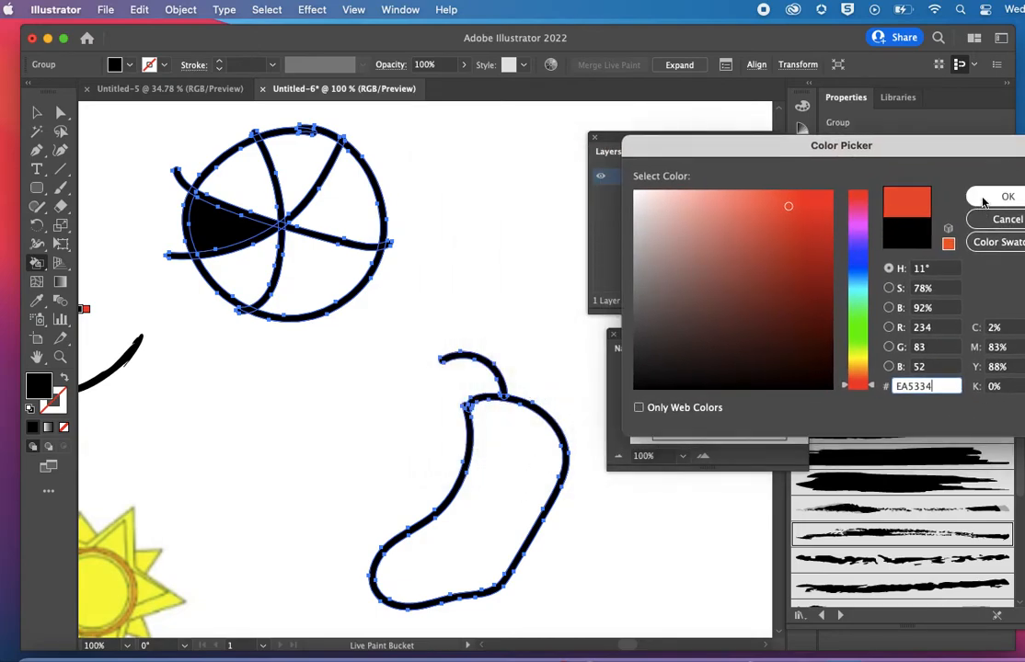
pyautogui.click(1008, 197)
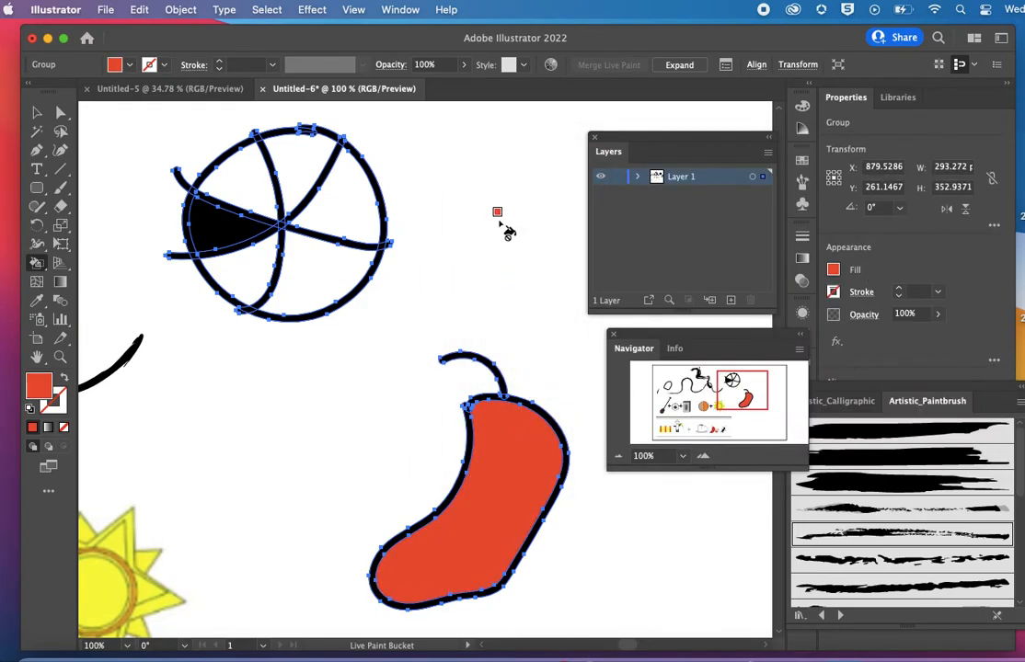
pyautogui.click(304, 161)
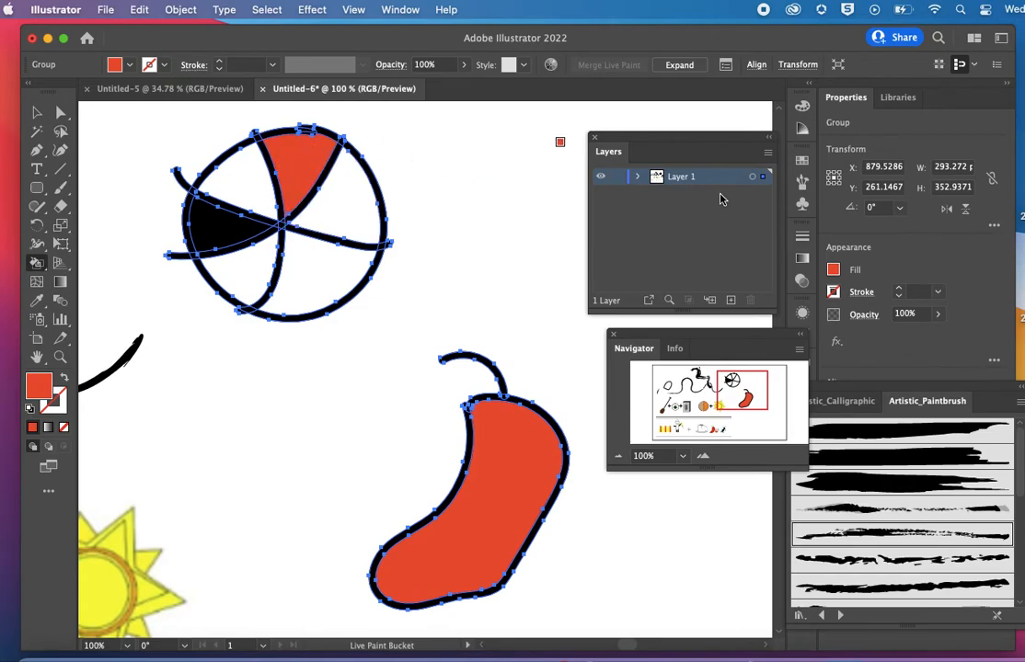
# Step: Pick green in the Color Picker and fill the lower-right ball segment green
pyautogui.doubleClick(38, 385)
pyautogui.write('0DA05A')
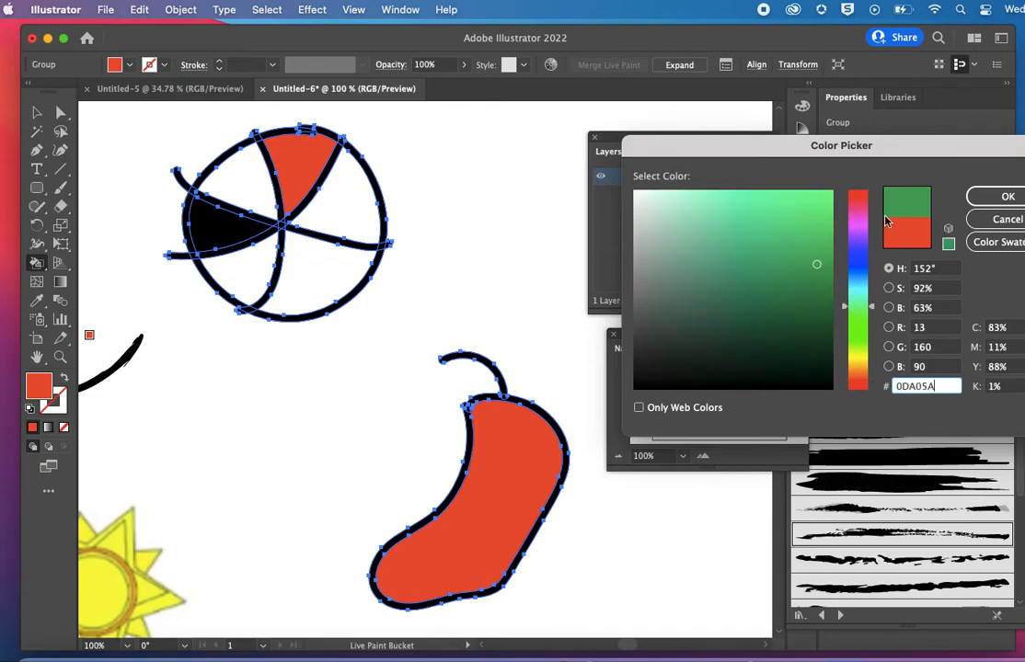
pyautogui.click(1008, 196)
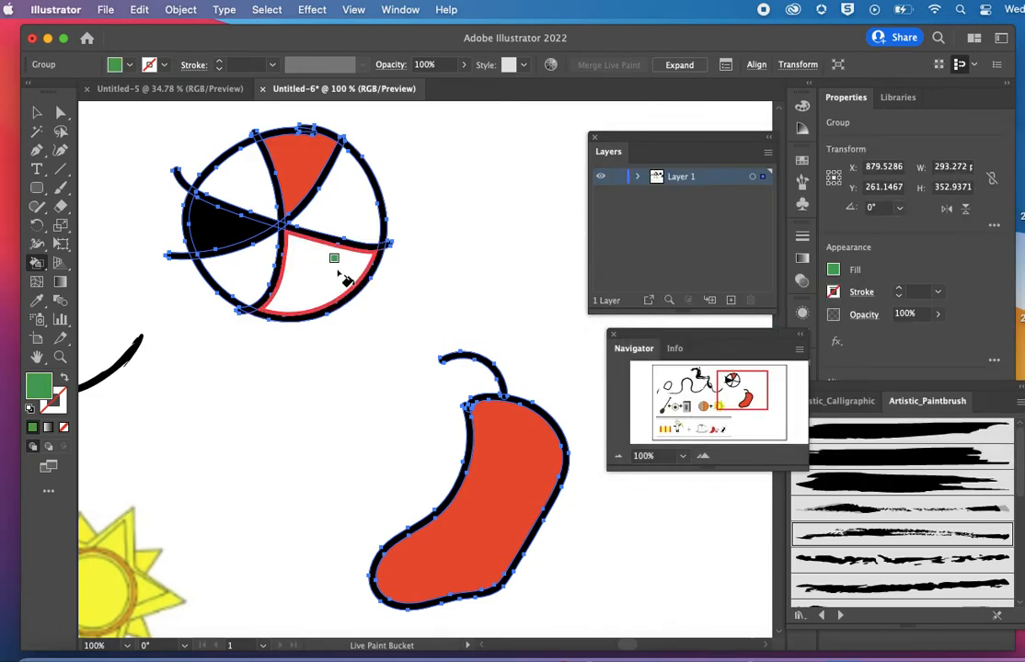
pyautogui.click(313, 276)
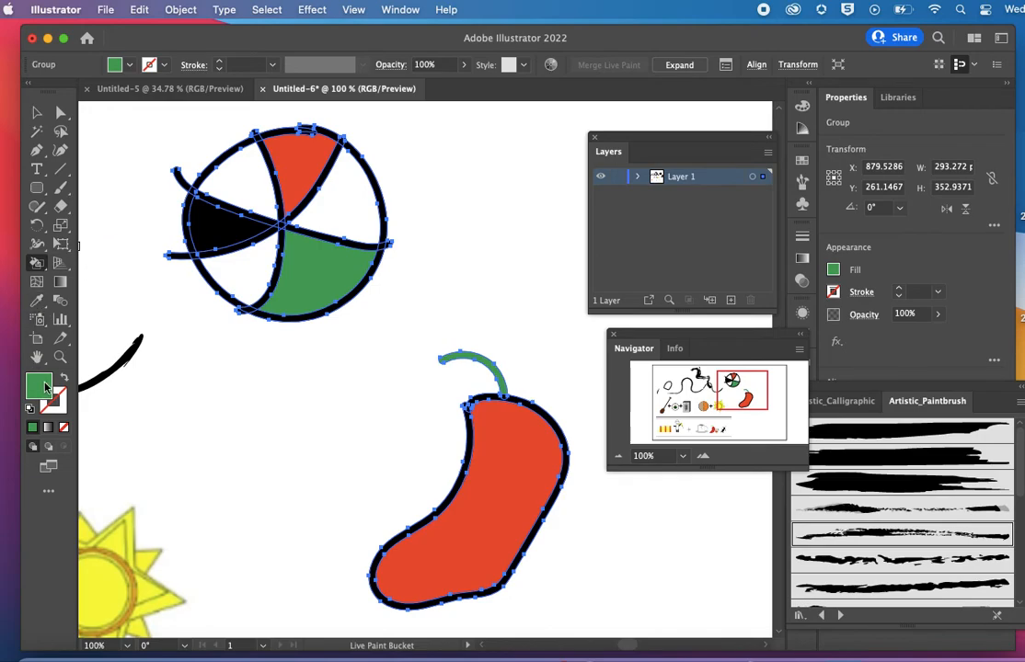
pyautogui.doubleClick(38, 385)
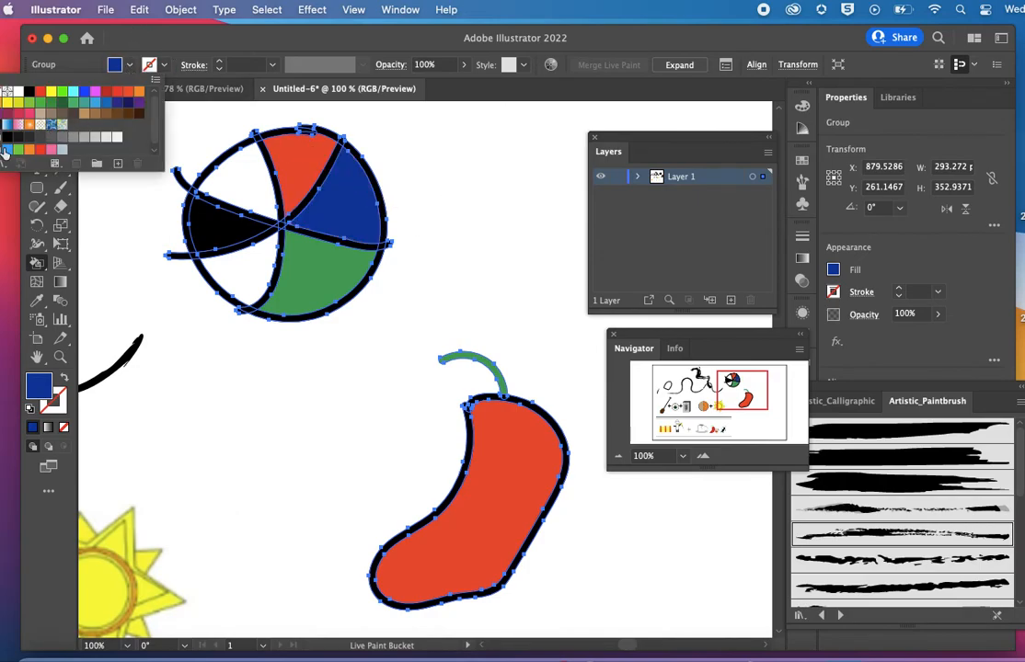
# Step: Load the Foods > Vegetables and Art & Illustration swatch libraries
pyautogui.click(126, 46)
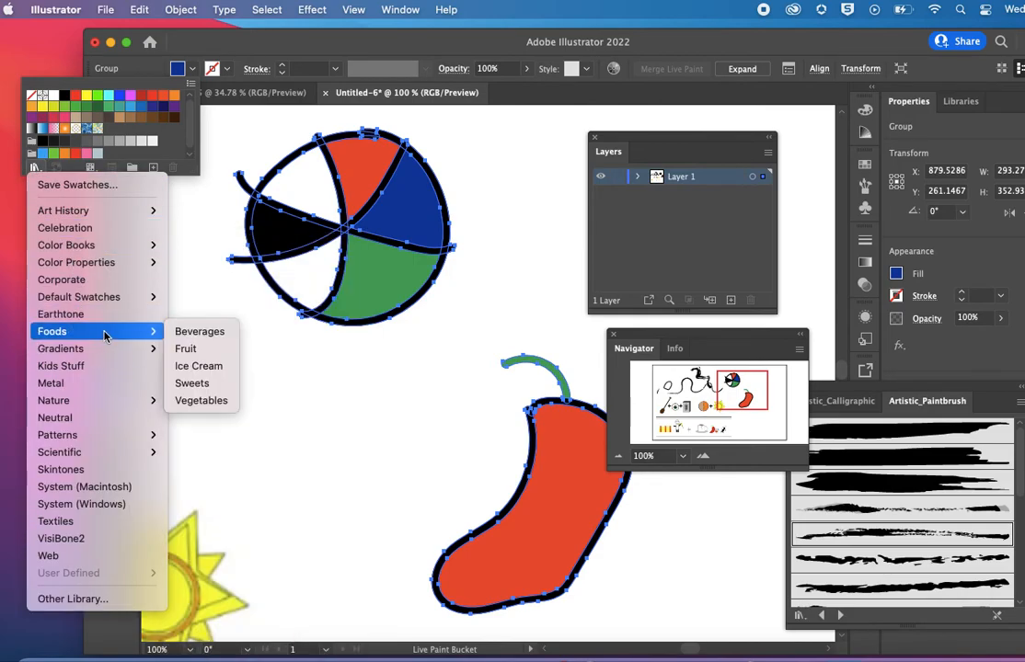
pyautogui.moveTo(201, 400)
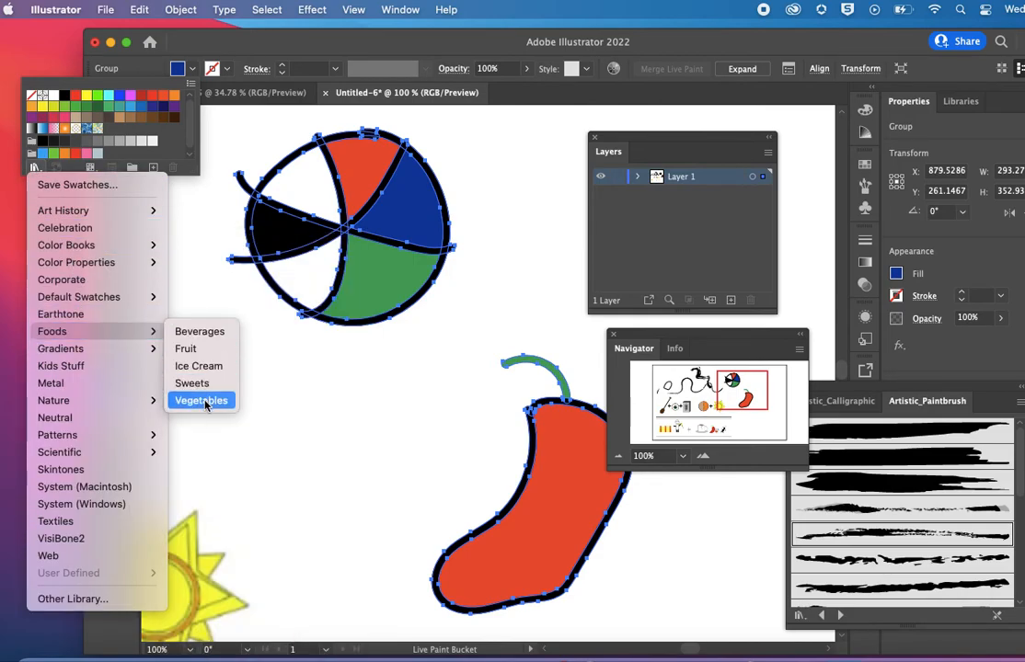
pyautogui.click(200, 401)
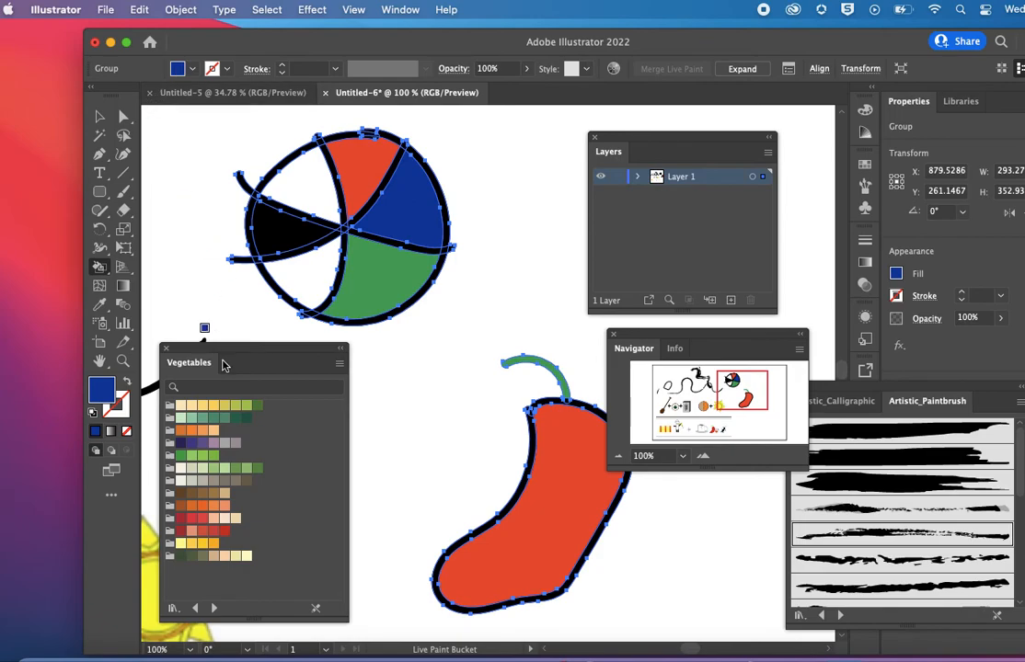
pyautogui.click(103, 390)
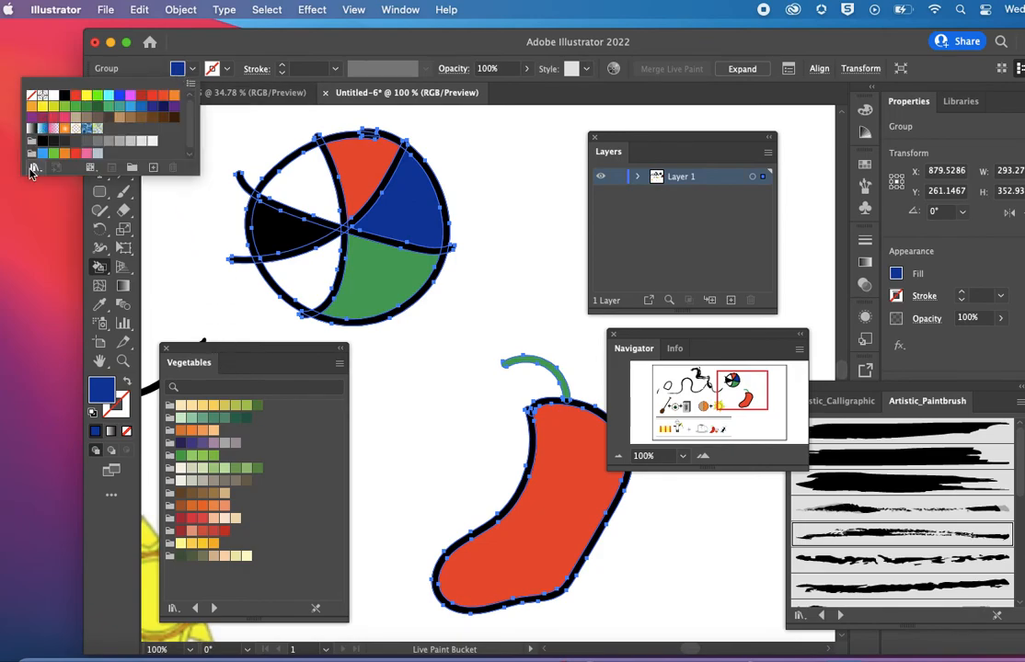
pyautogui.click(33, 167)
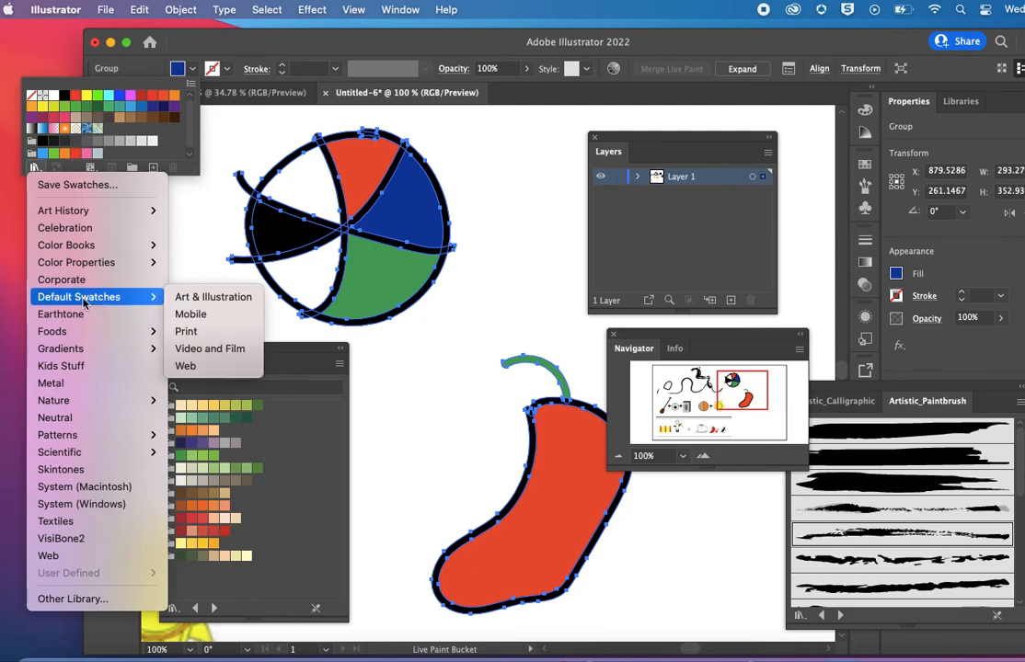
pyautogui.click(213, 296)
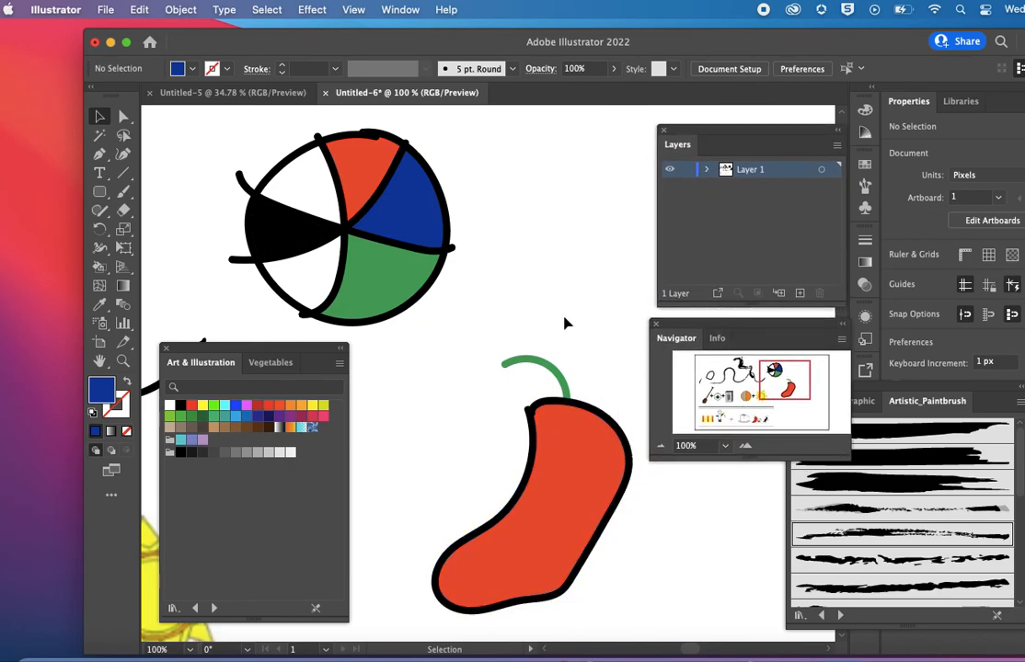
pyautogui.moveTo(529, 310)
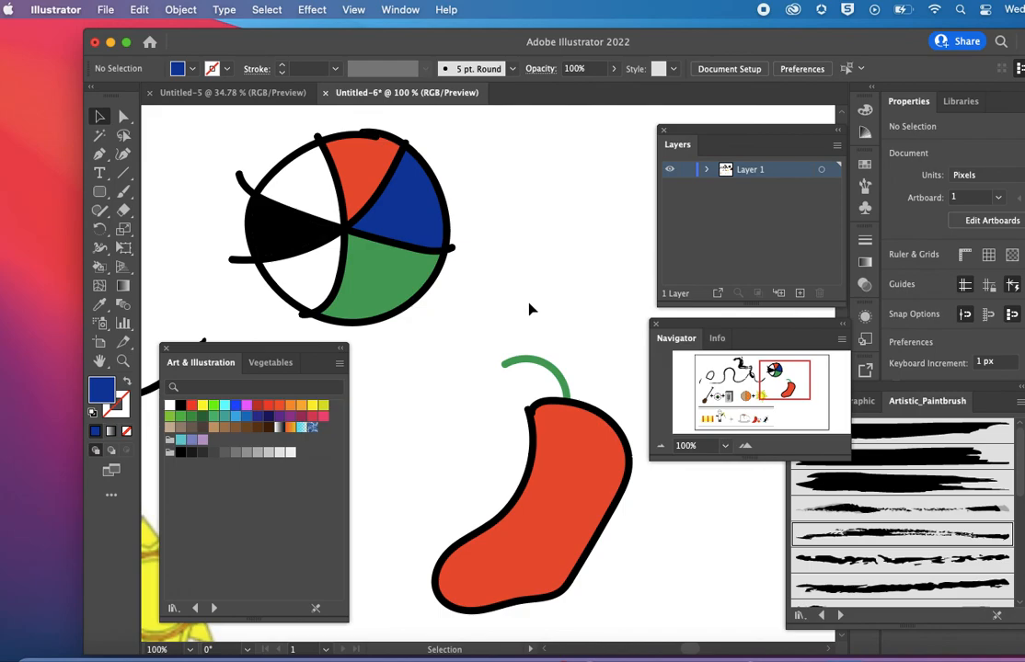
pyautogui.moveTo(528, 311)
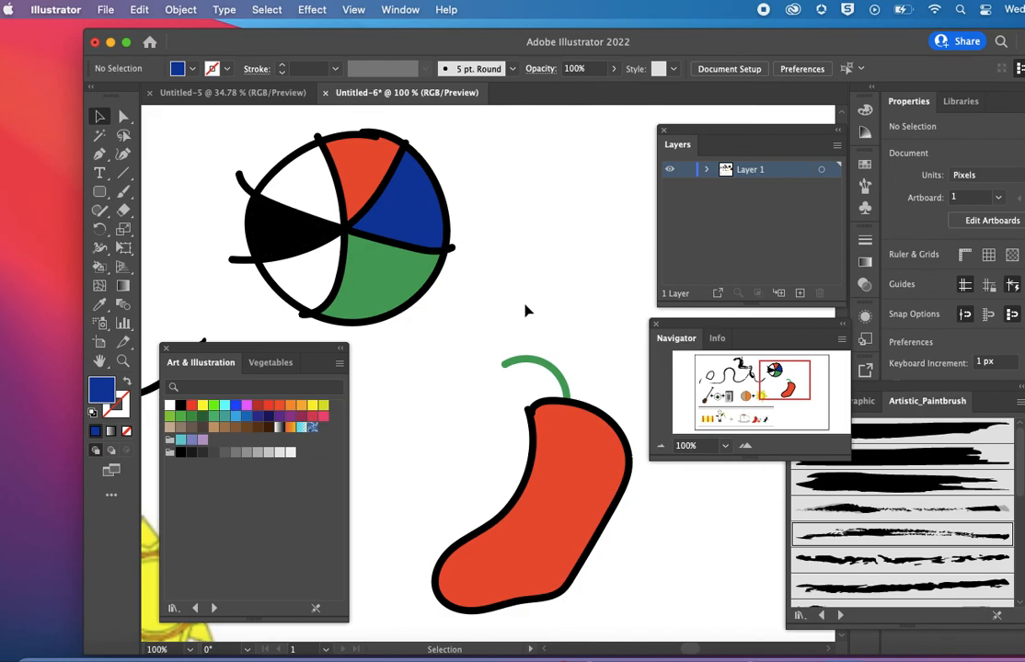
pyautogui.moveTo(500, 223)
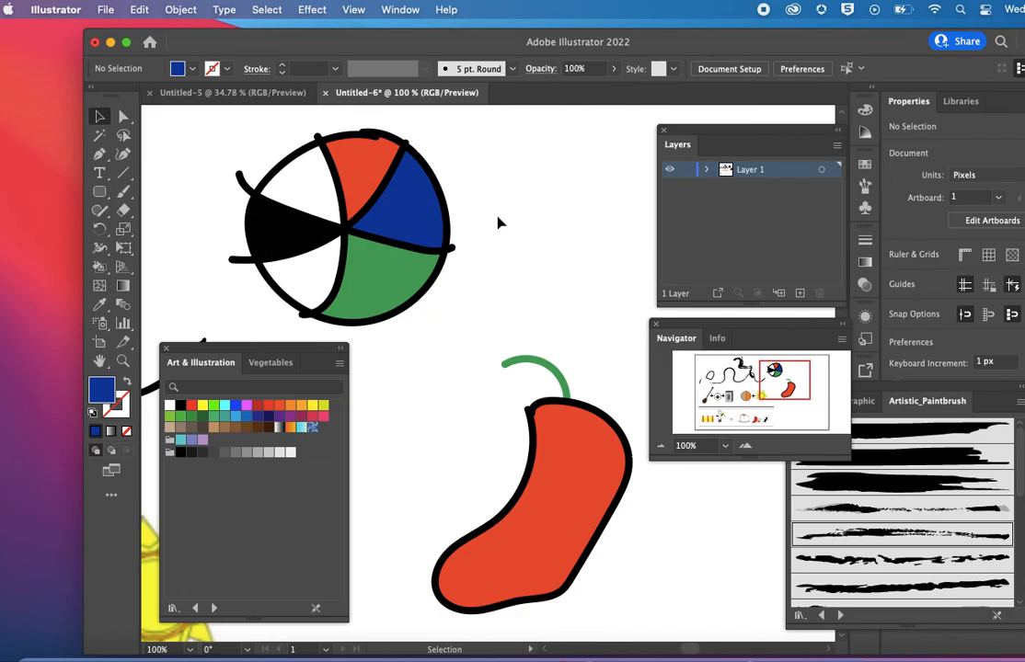
# Step: Bring up the Edit commands to reach Undo for the last Live Paint fill
pyautogui.click(139, 10)
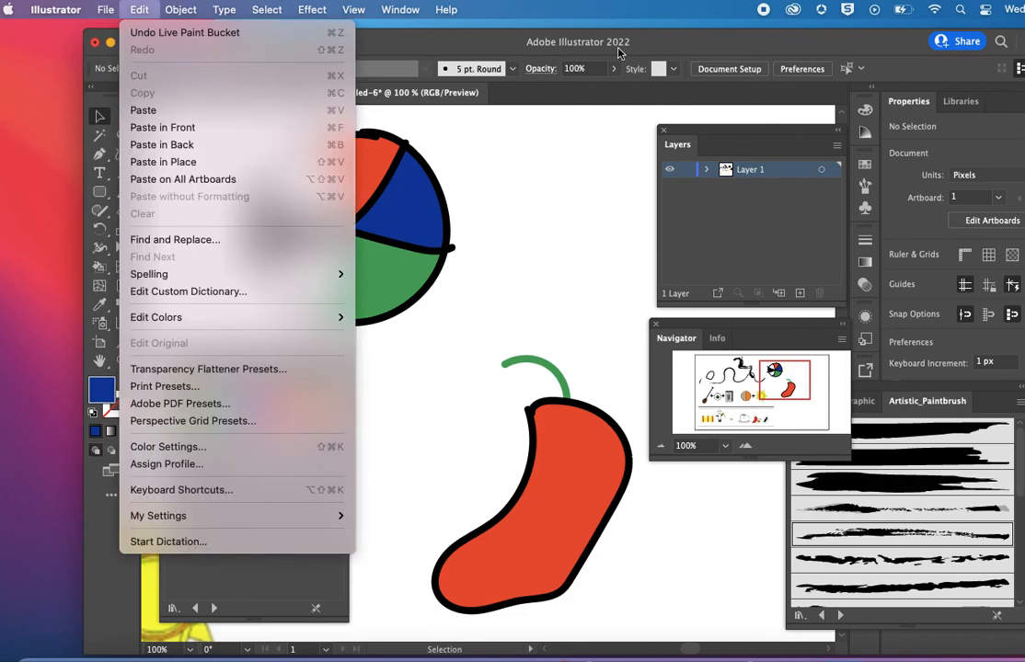